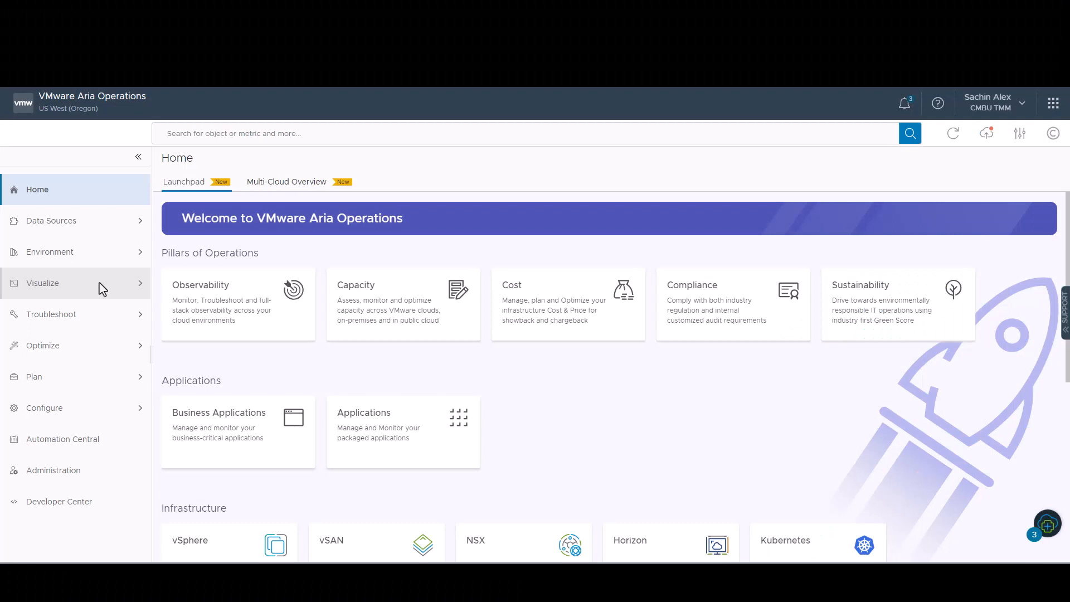
# Expand Visualize in the navigation and go to the Views home page
pyautogui.click(43, 283)
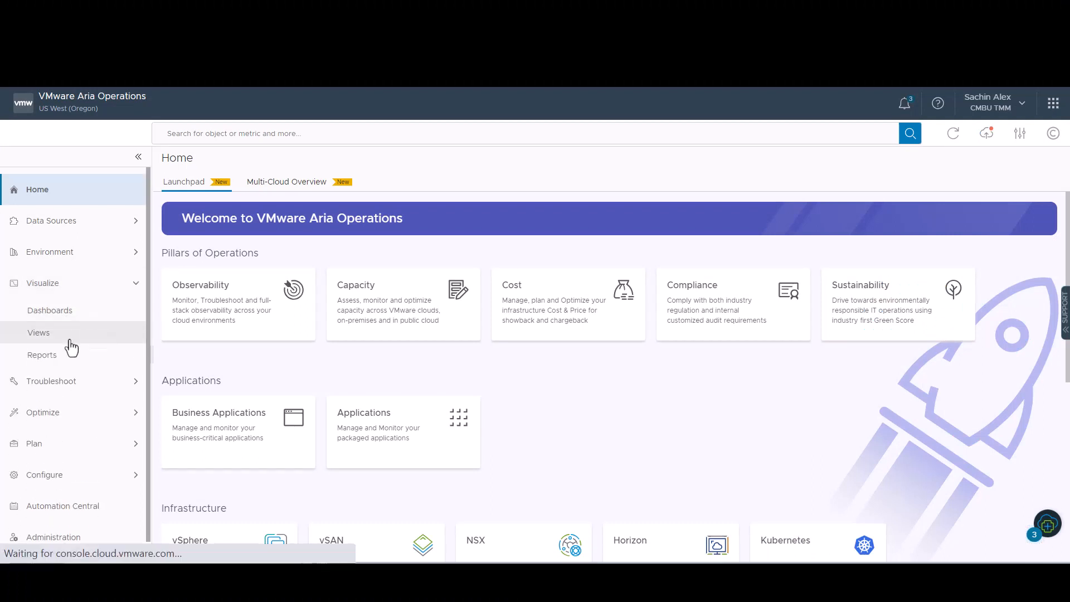
pyautogui.click(39, 332)
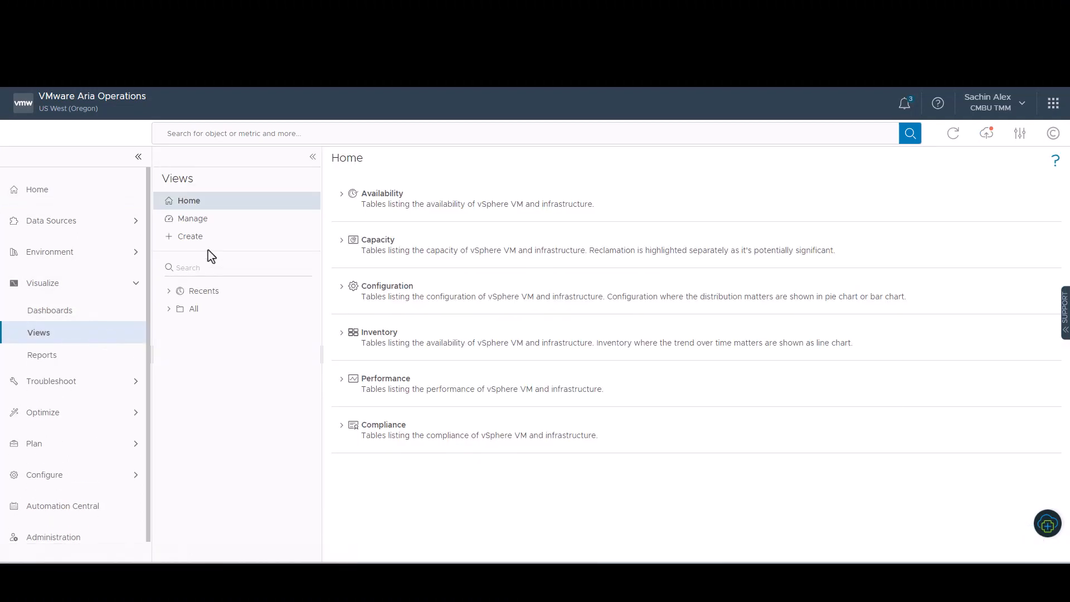
# Create a view named 'sach-demo-VM list with Metrics and Properties' with a matching description
pyautogui.click(189, 236)
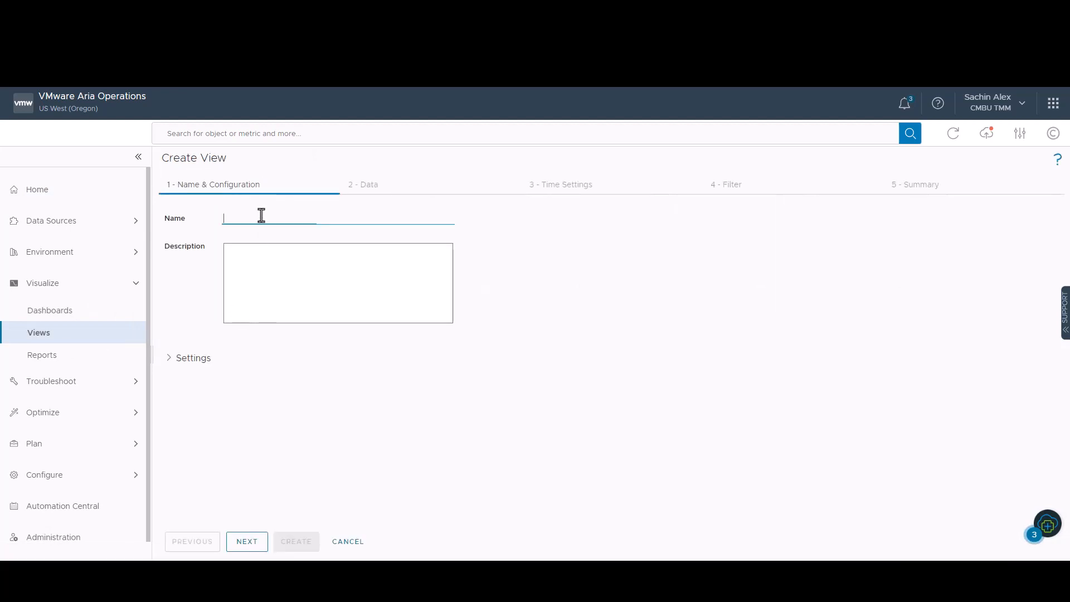
pyautogui.write('sach-demo-VM list with Metrics and Properties')
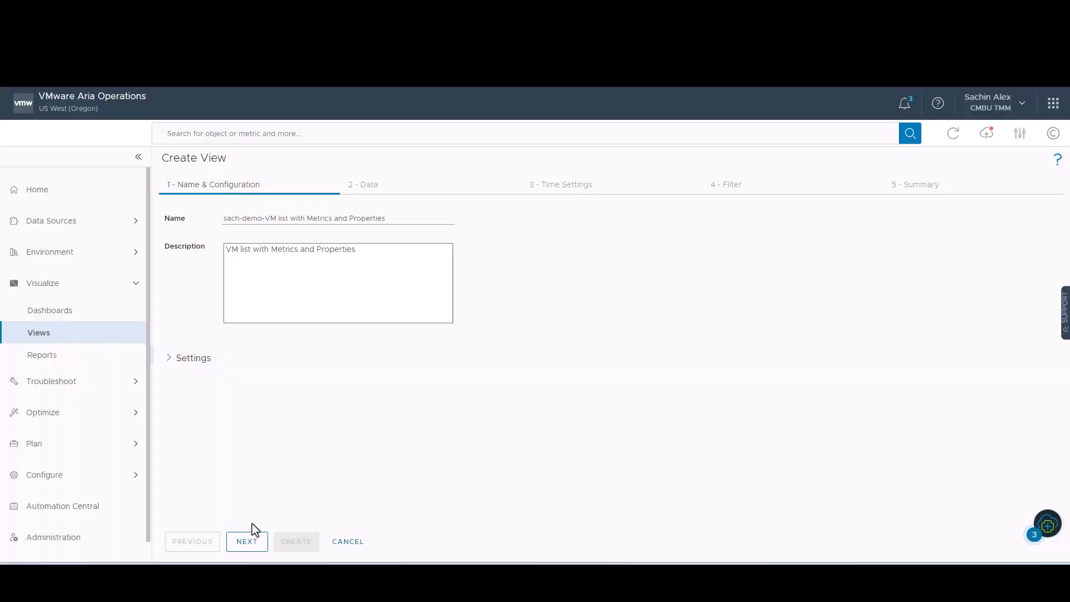
# Set Virtual Machine as subject and add Datastore(s), Parent Host and Parent Cluster columns
pyautogui.click(247, 542)
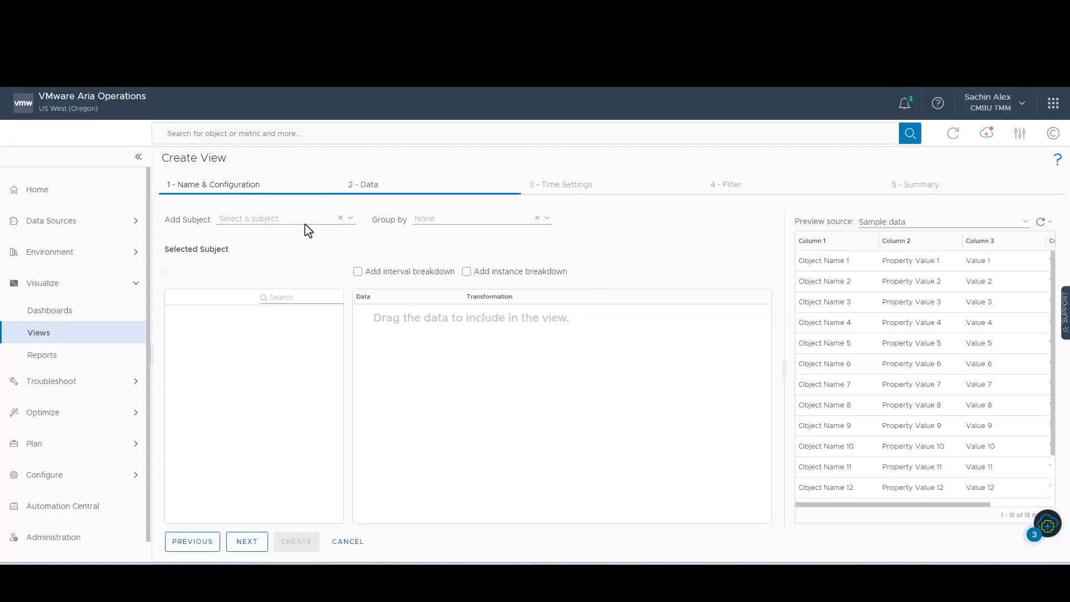
pyautogui.write('VI')
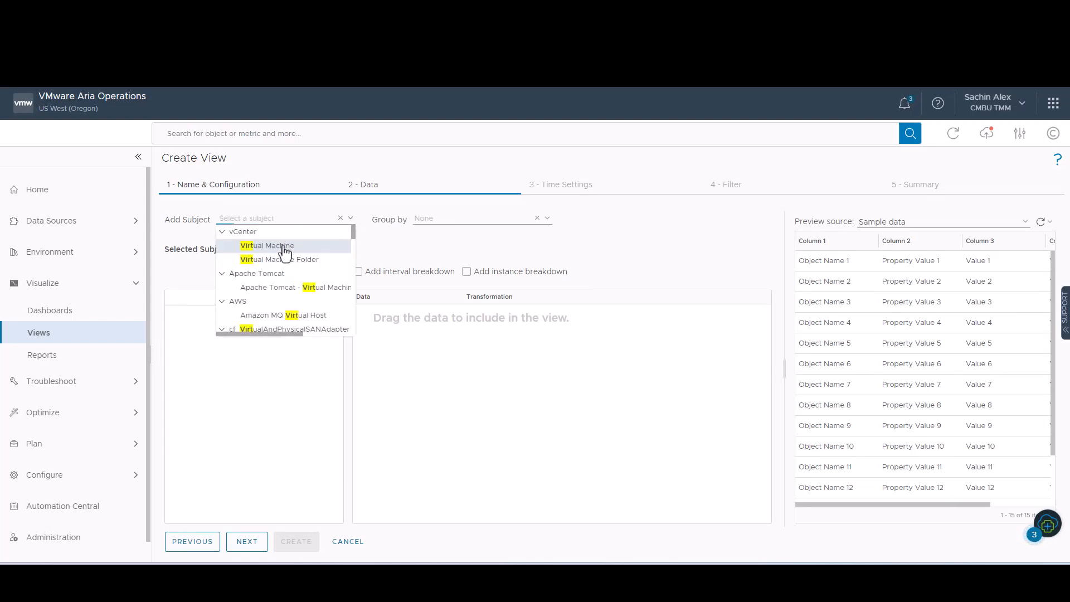
pyautogui.click(267, 246)
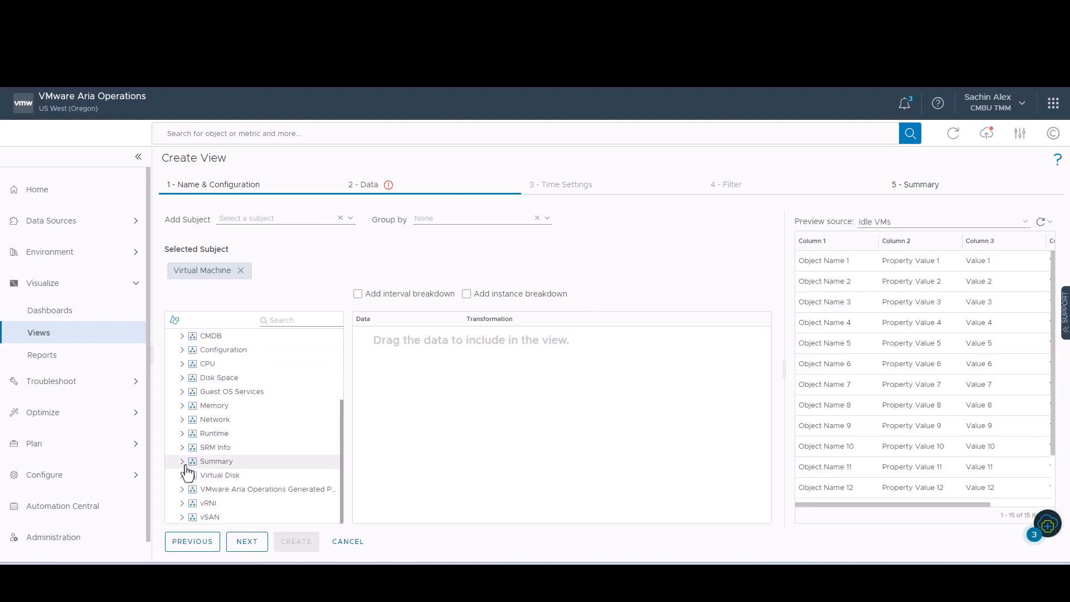
pyautogui.click(182, 461)
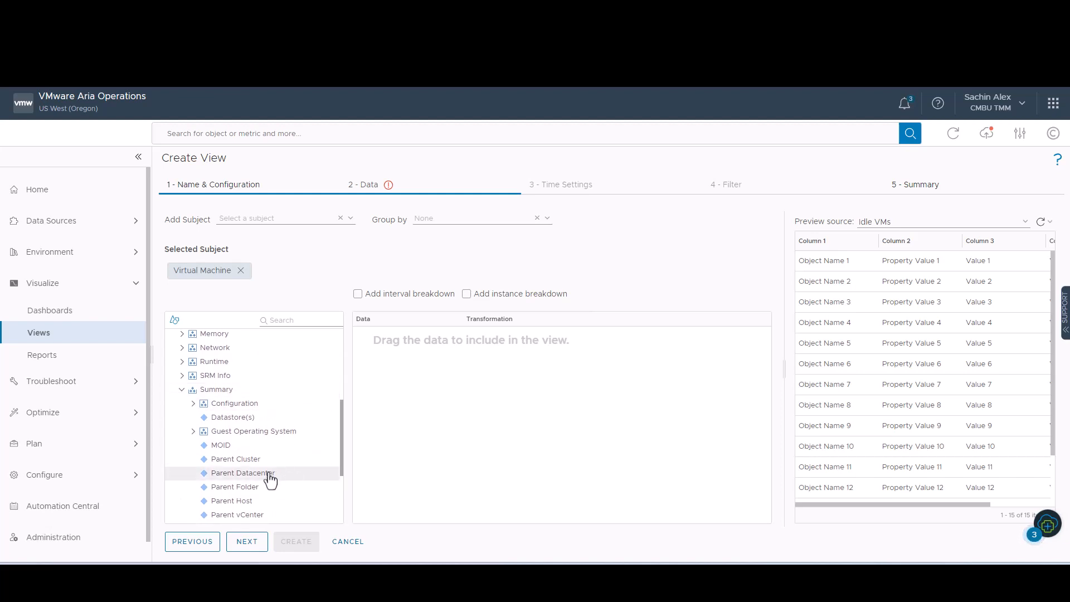
pyautogui.scroll(-3)
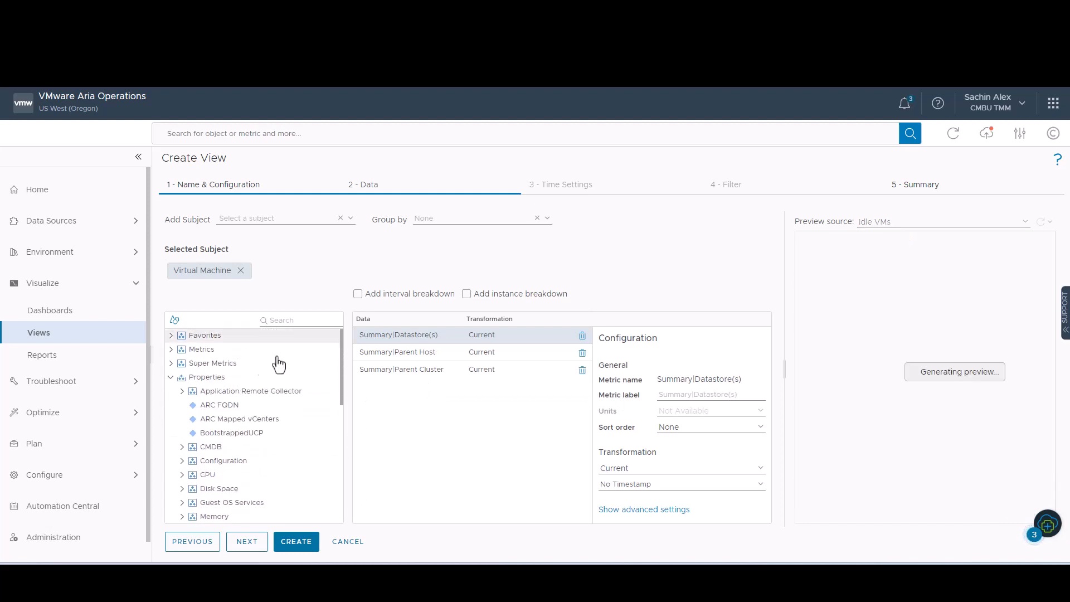
# Add Memory|Total Capacity and Number of CPUs metrics as view columns
pyautogui.click(171, 349)
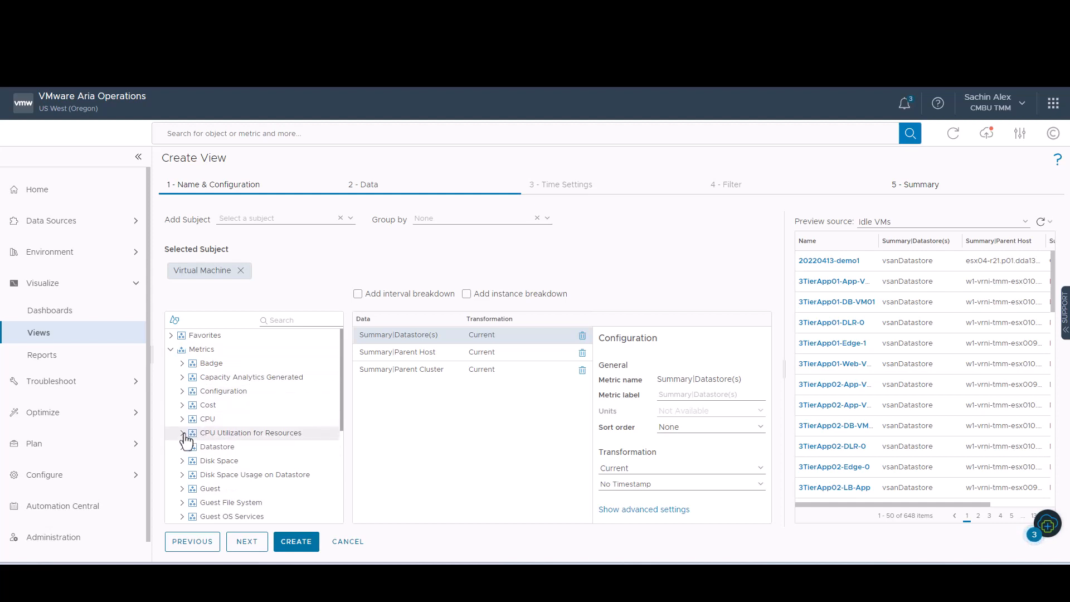
pyautogui.scroll(-3)
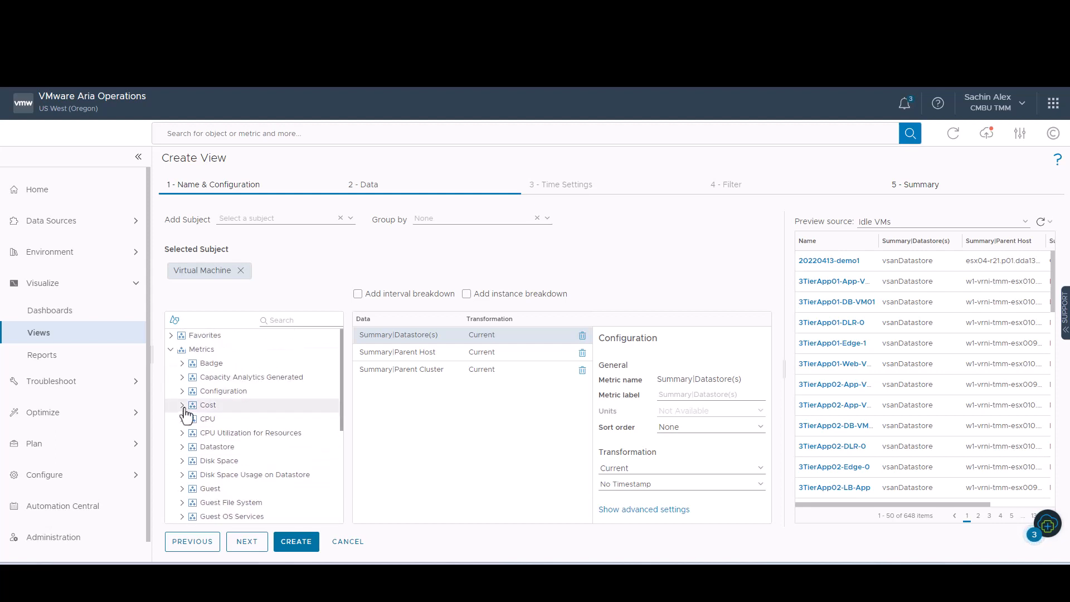
pyautogui.click(183, 419)
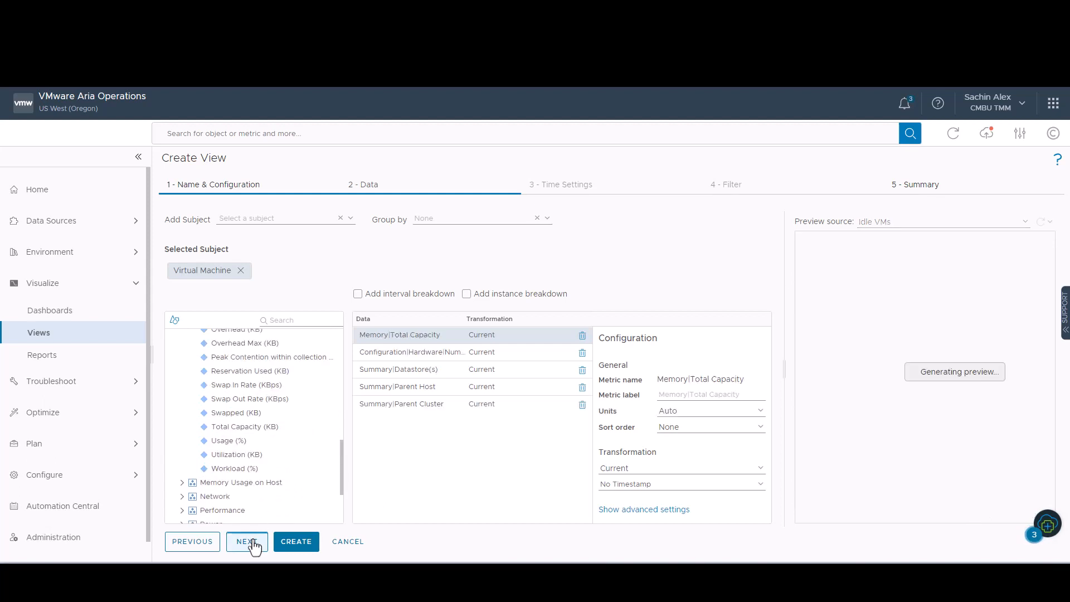
# Advance past Time Settings and Filter to the view's Summary step
pyautogui.click(246, 541)
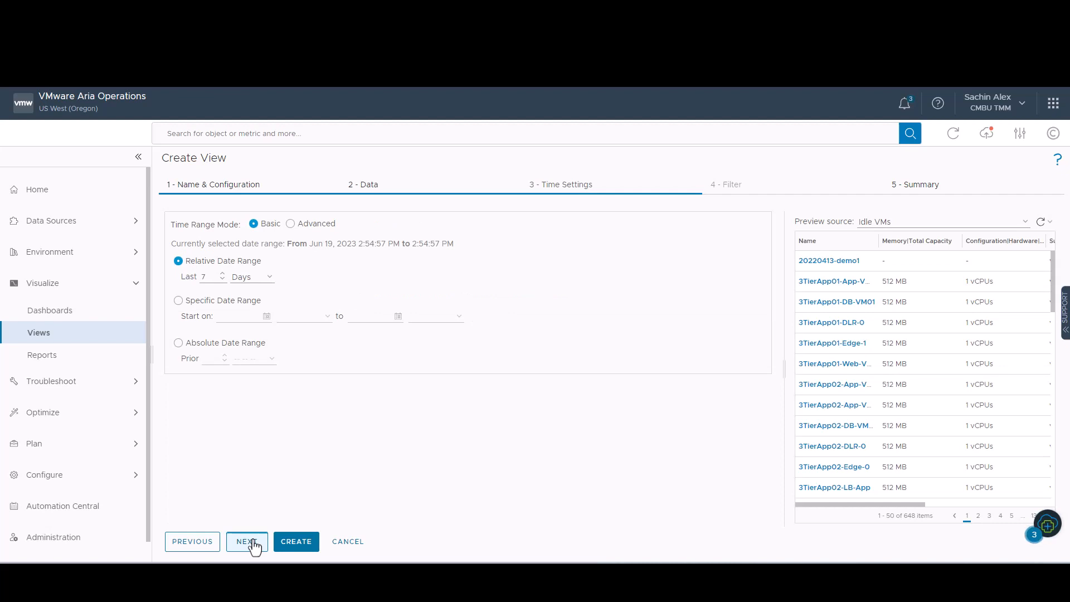
pyautogui.click(246, 541)
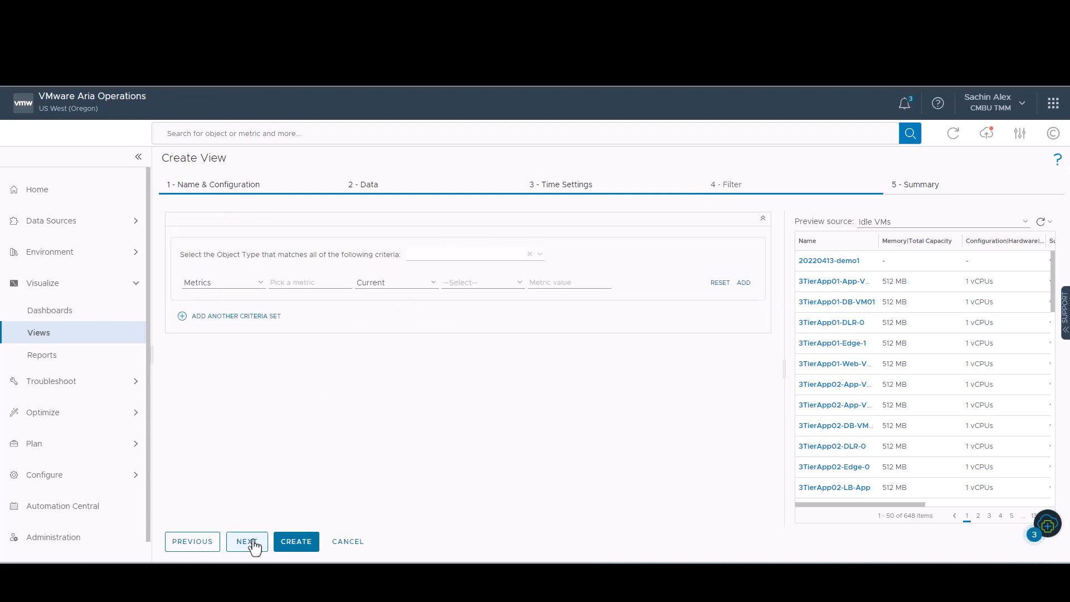
pyautogui.click(247, 541)
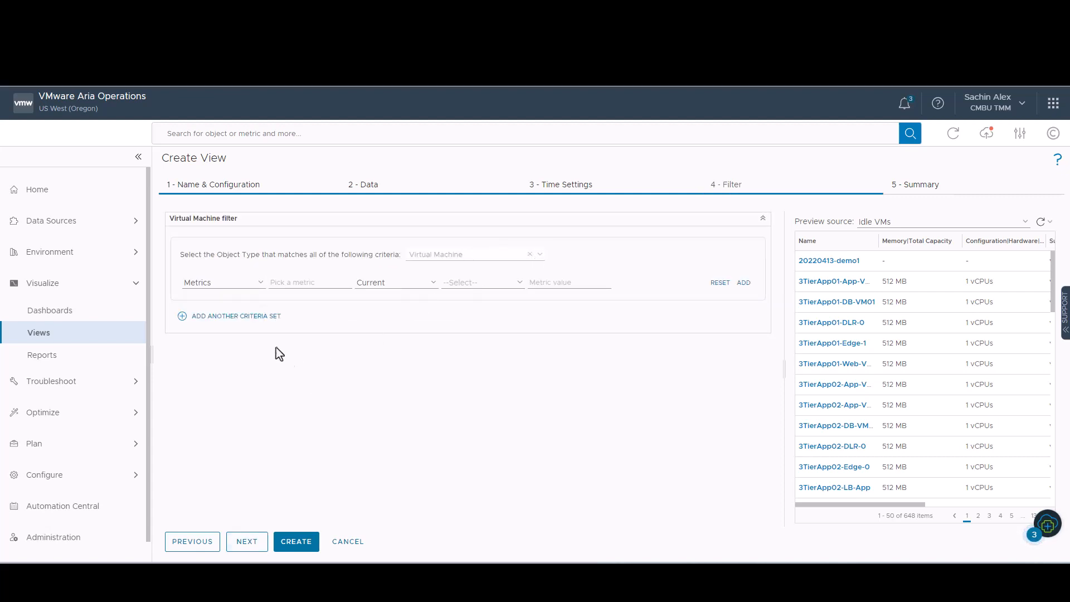
pyautogui.click(247, 541)
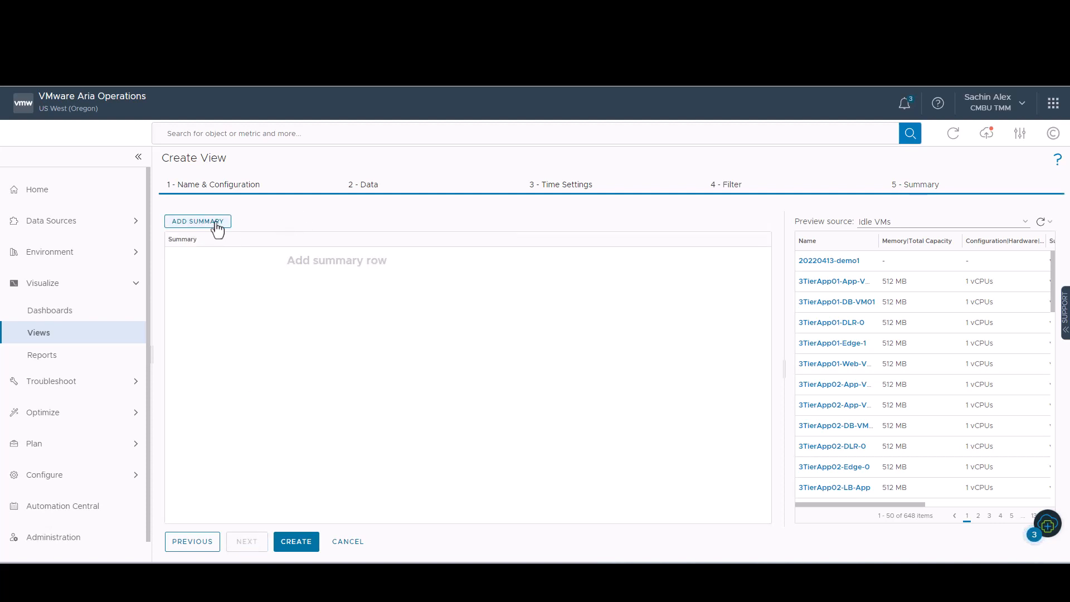
# Add a Sum summary row covering only memory capacity and CPU count, and create the view
pyautogui.click(198, 221)
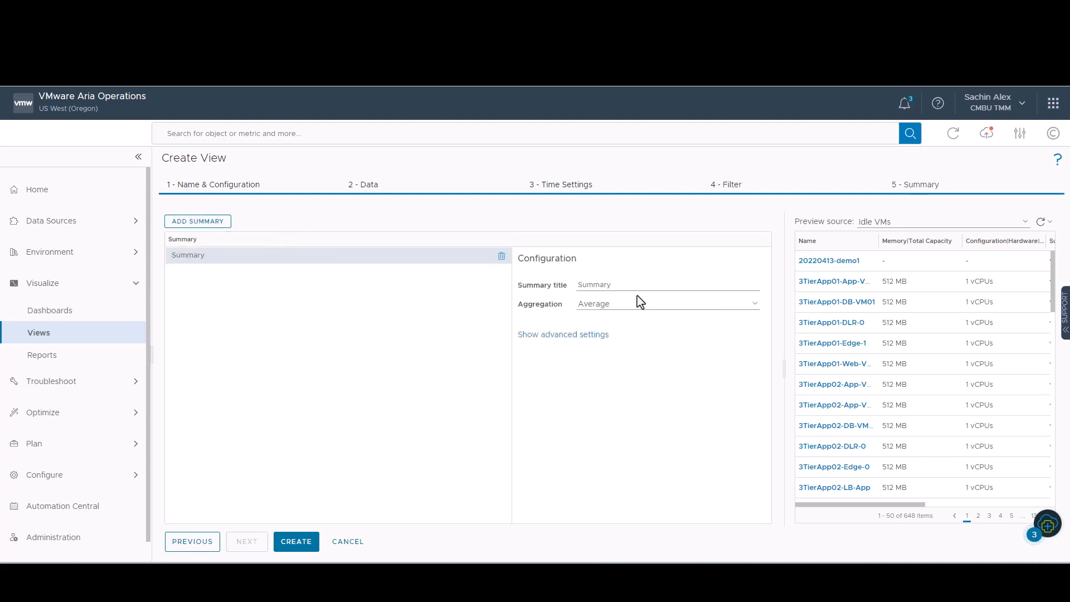
pyautogui.click(667, 303)
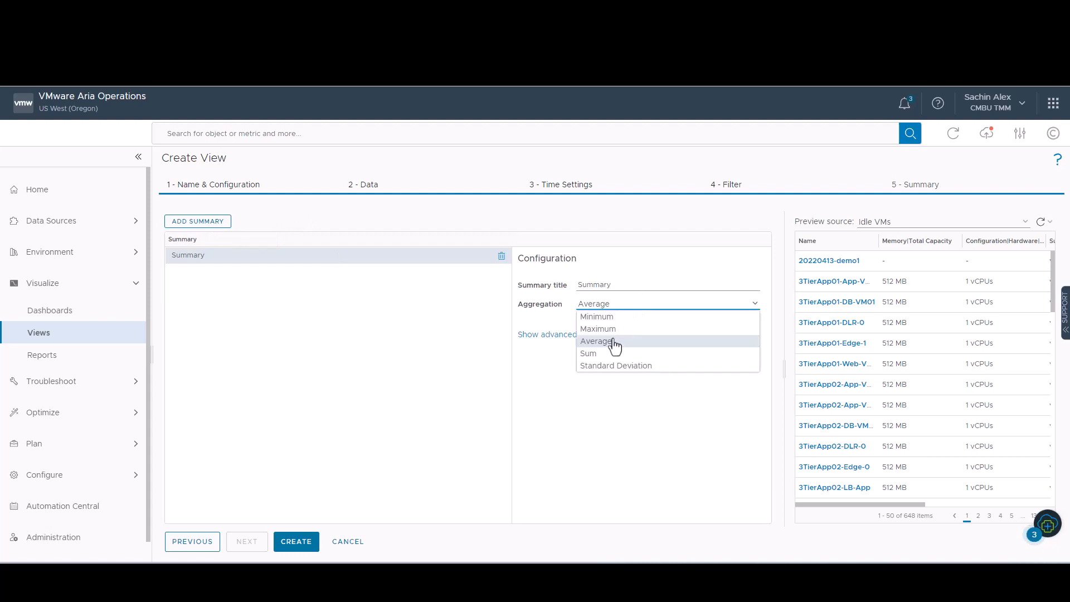
pyautogui.click(615, 365)
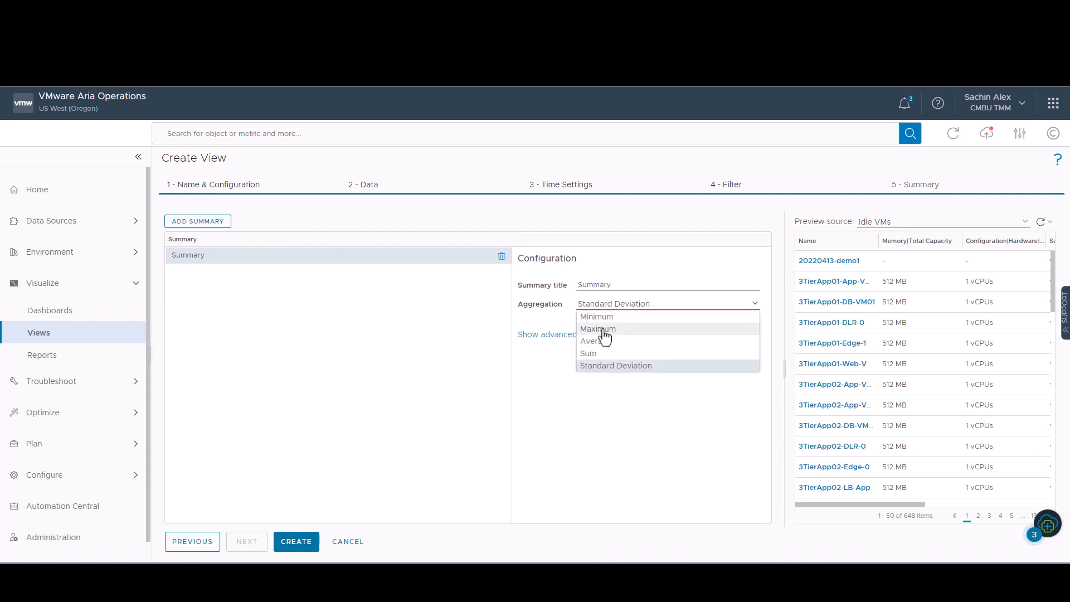
pyautogui.click(589, 352)
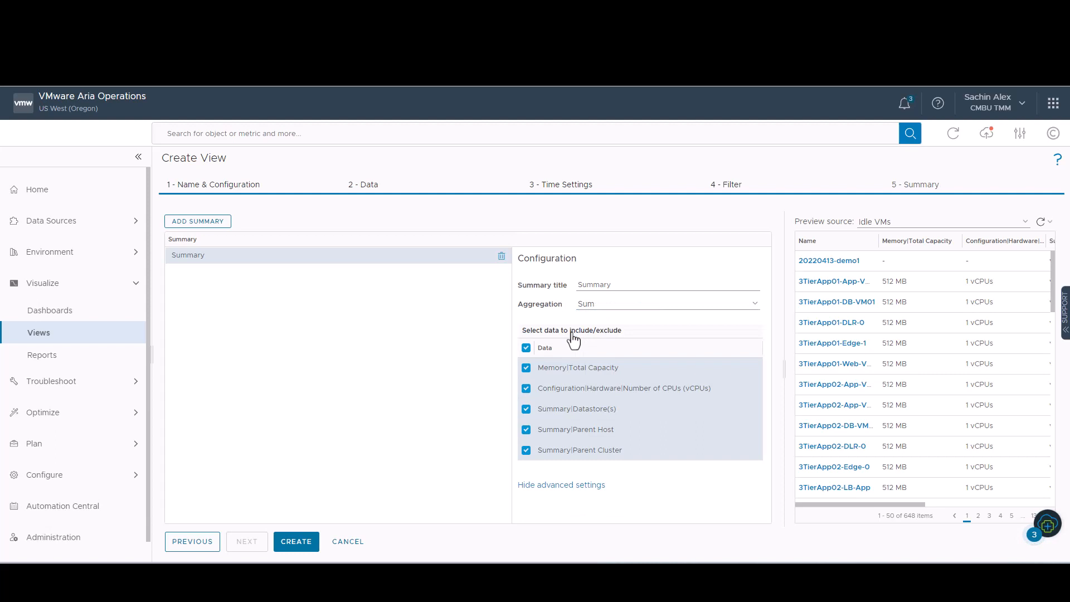
pyautogui.click(526, 348)
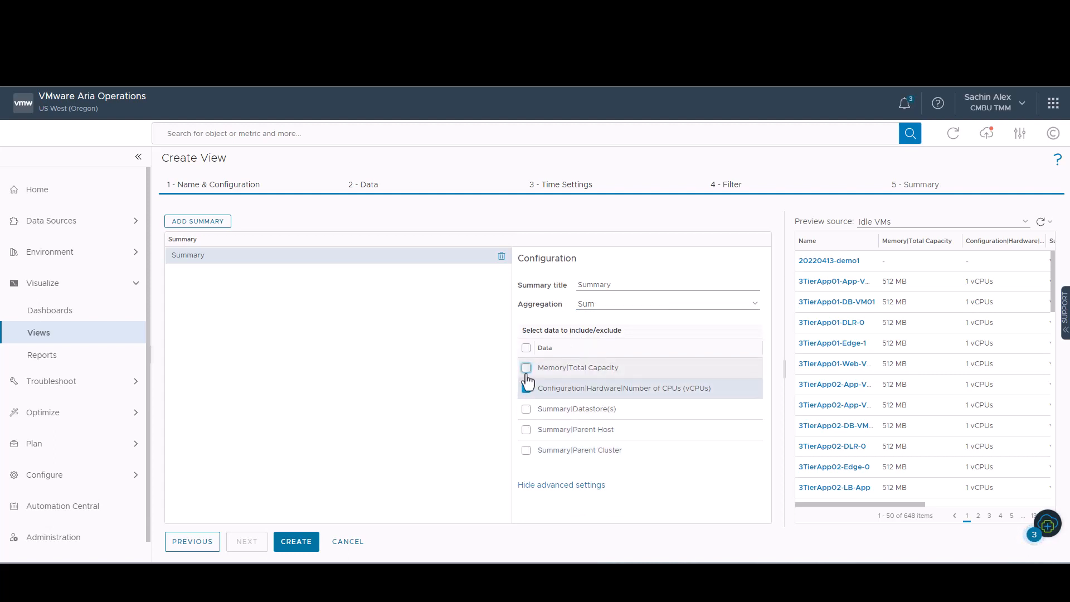
pyautogui.click(526, 368)
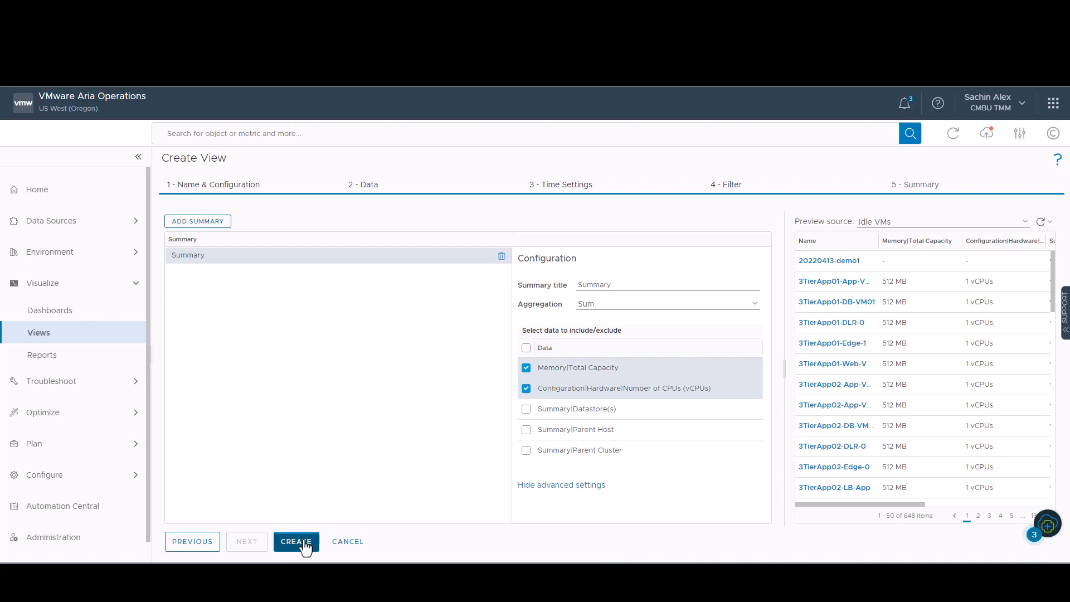
pyautogui.click(296, 541)
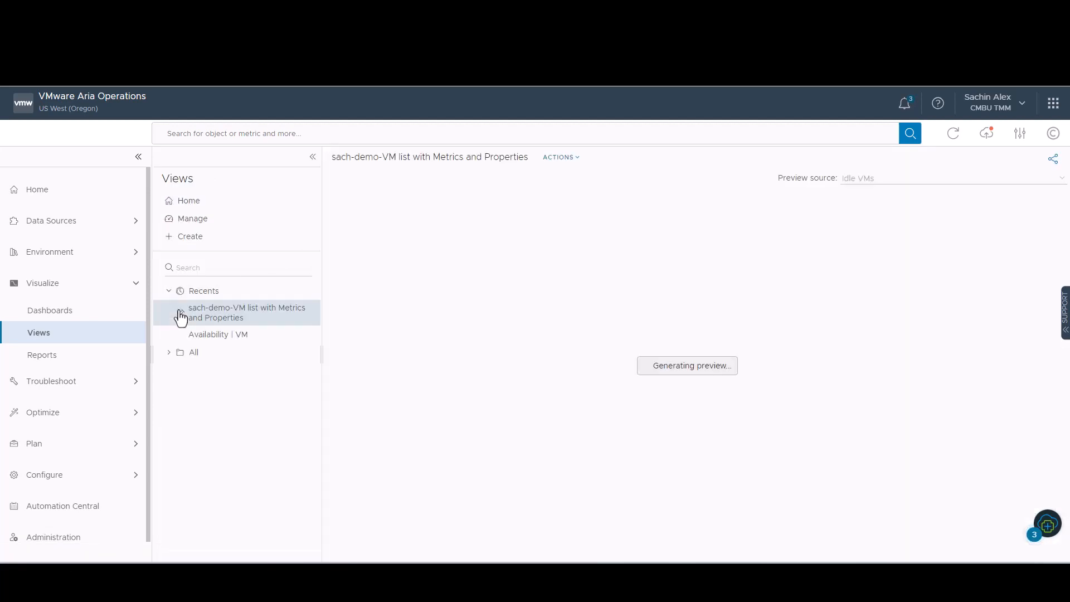
# Preview the VM list against vSphere World, sorted by memory total capacity descending
pyautogui.click(247, 313)
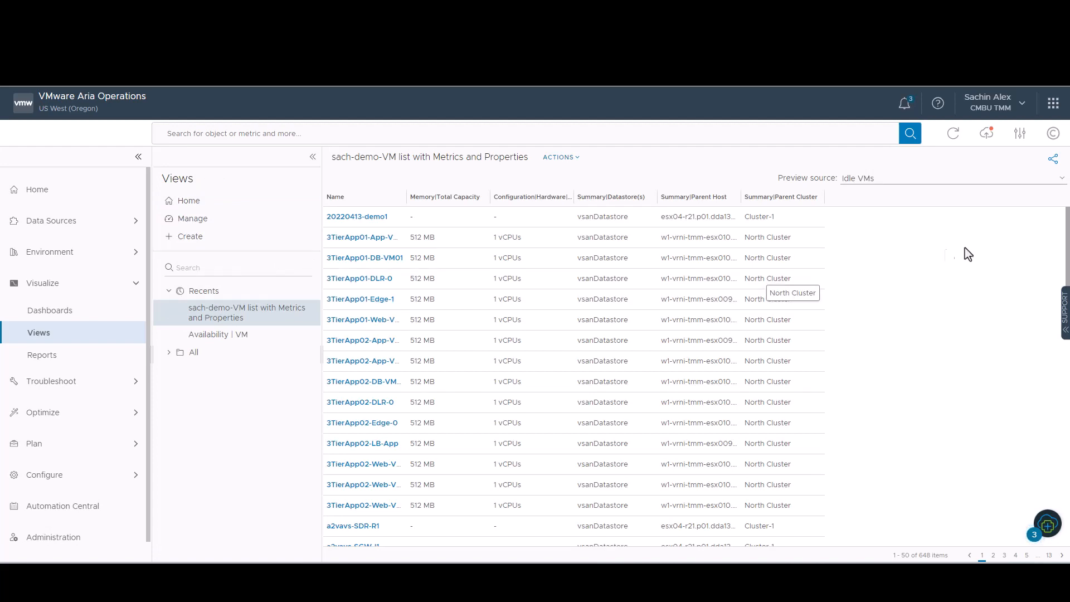
pyautogui.click(949, 178)
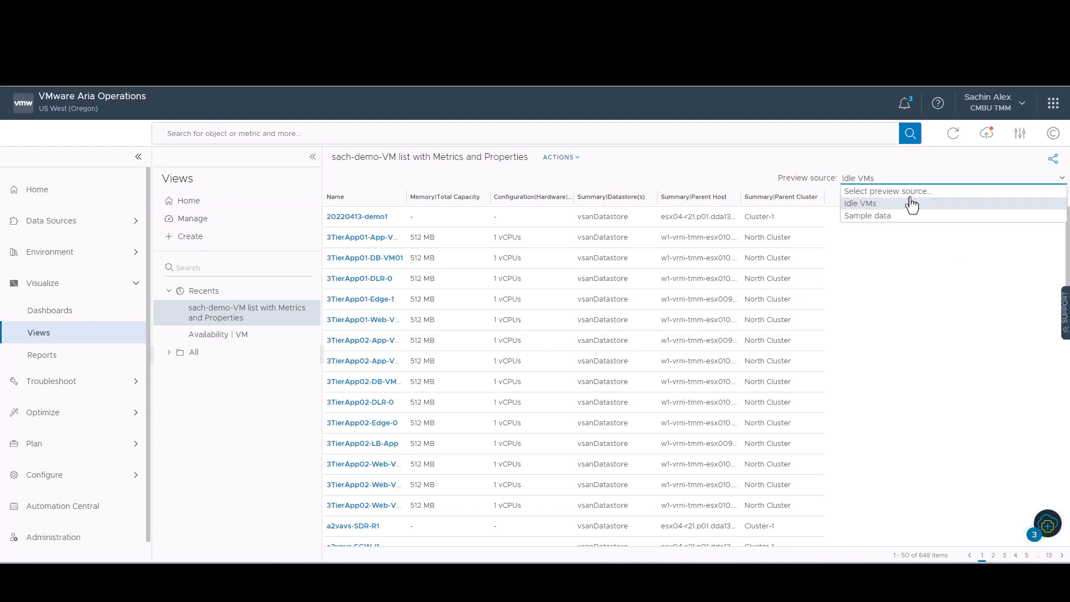
pyautogui.click(887, 192)
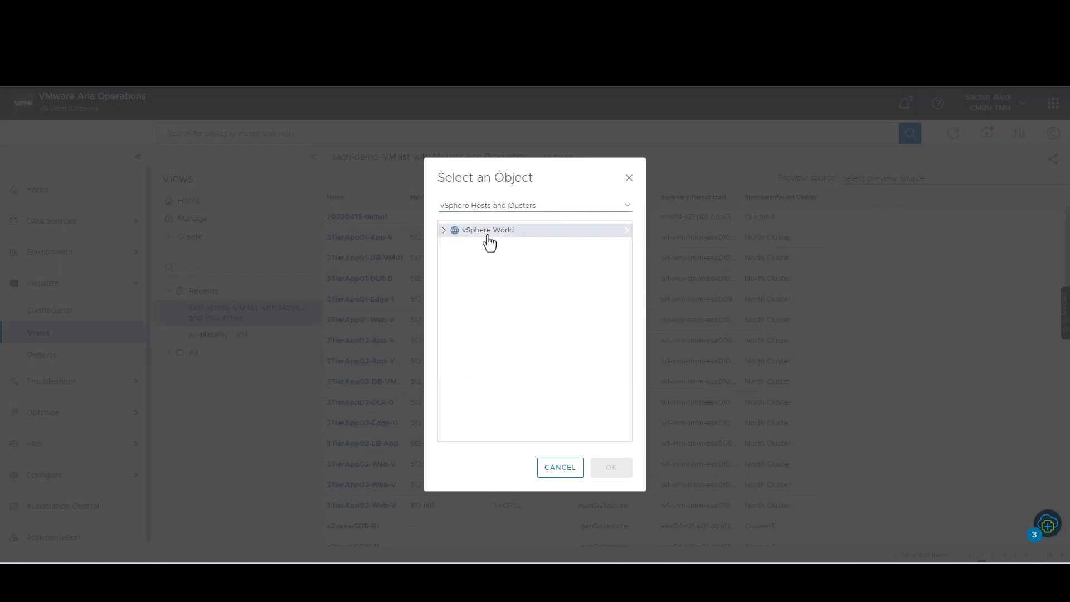
pyautogui.click(610, 468)
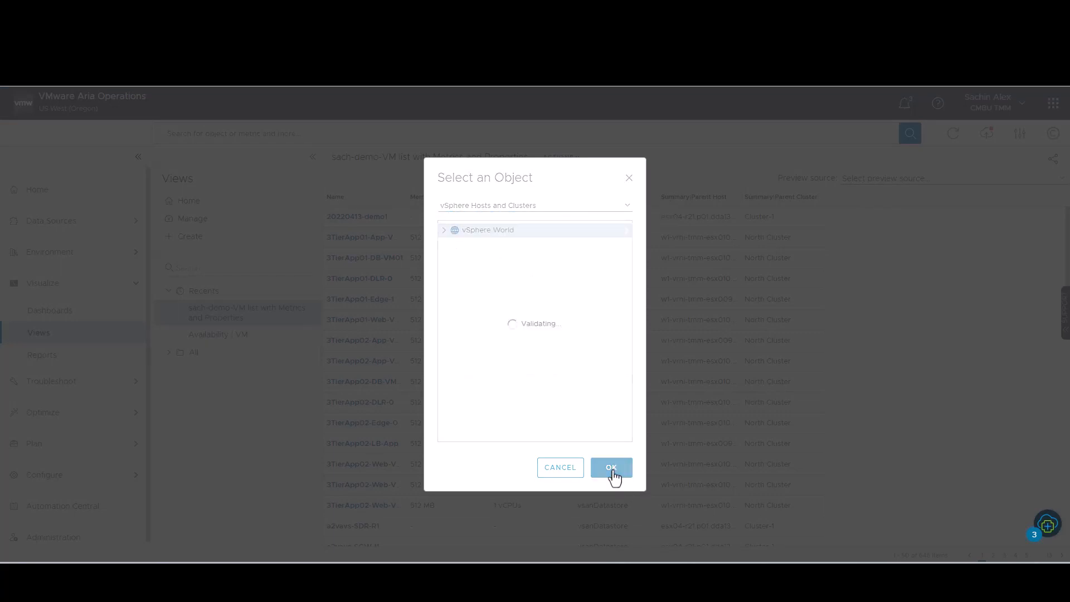
pyautogui.click(611, 468)
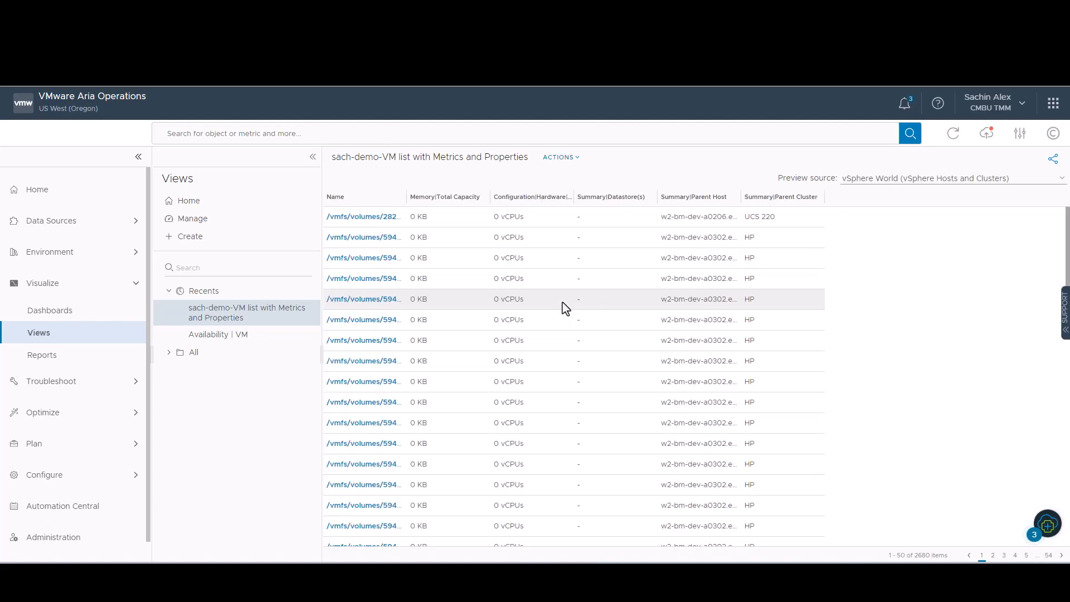
pyautogui.click(443, 197)
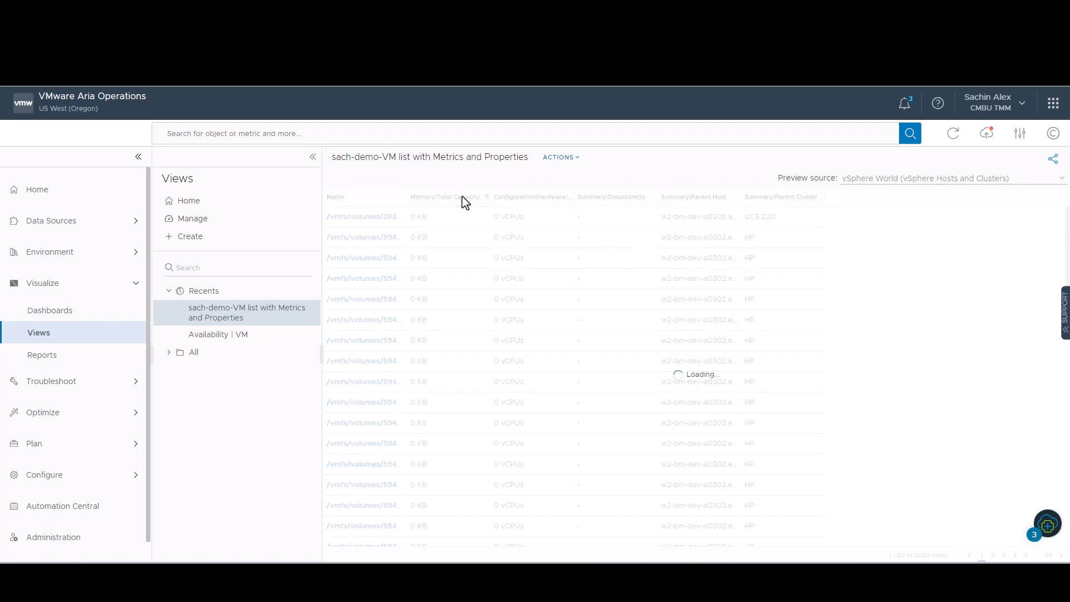
pyautogui.click(444, 197)
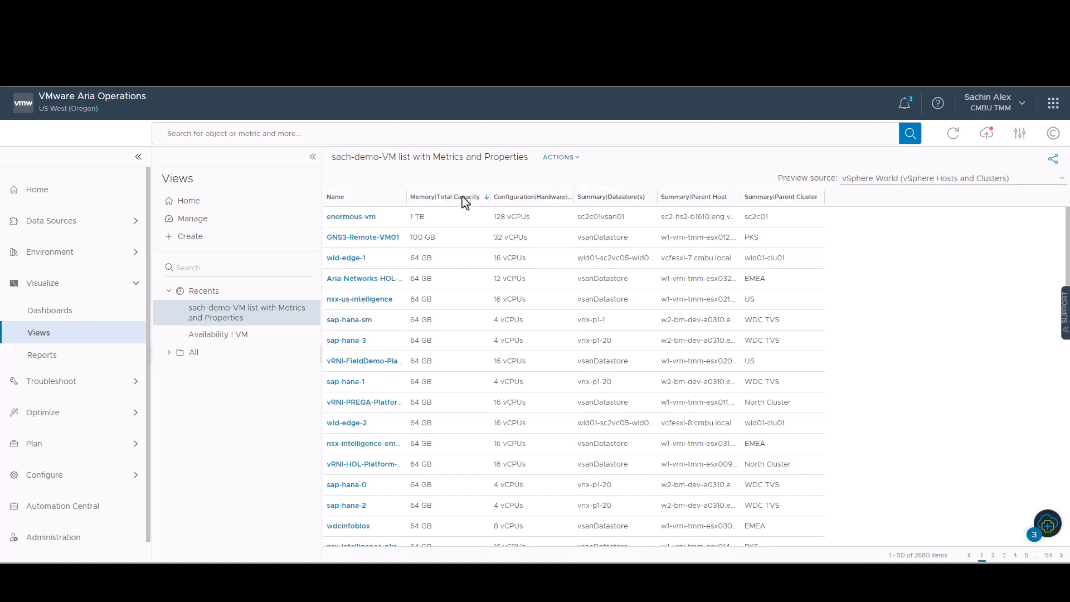
# Return to the Views home page and start creating another view
pyautogui.click(37, 189)
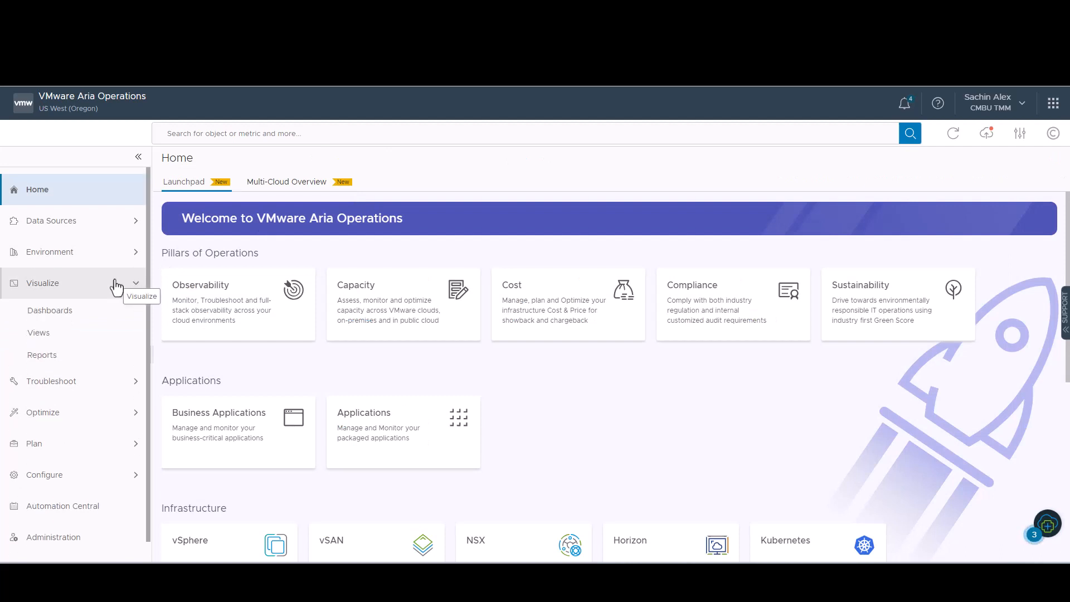
pyautogui.click(39, 332)
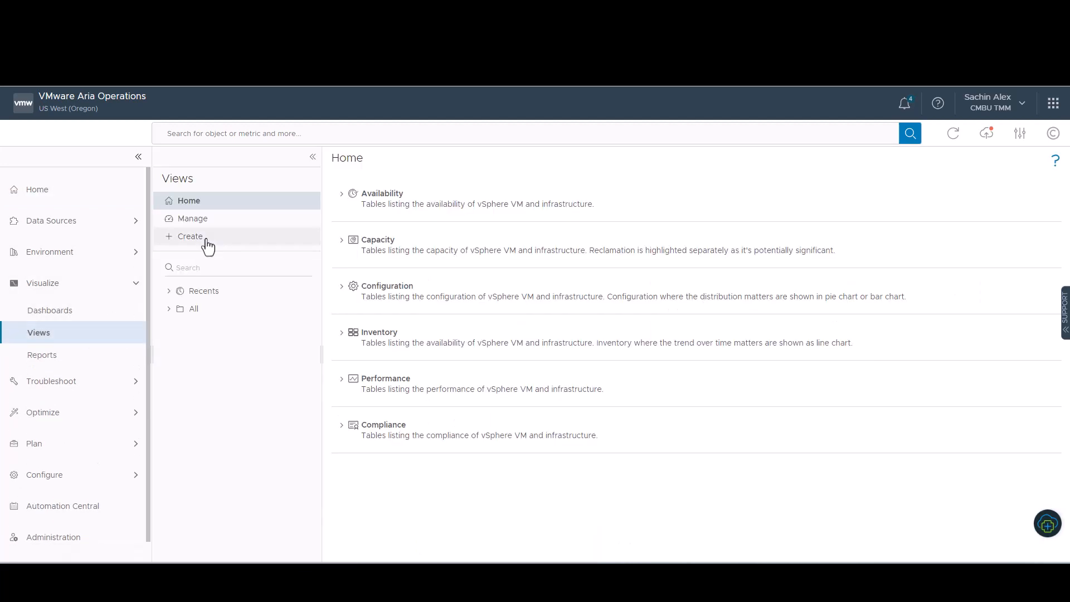
pyautogui.click(190, 237)
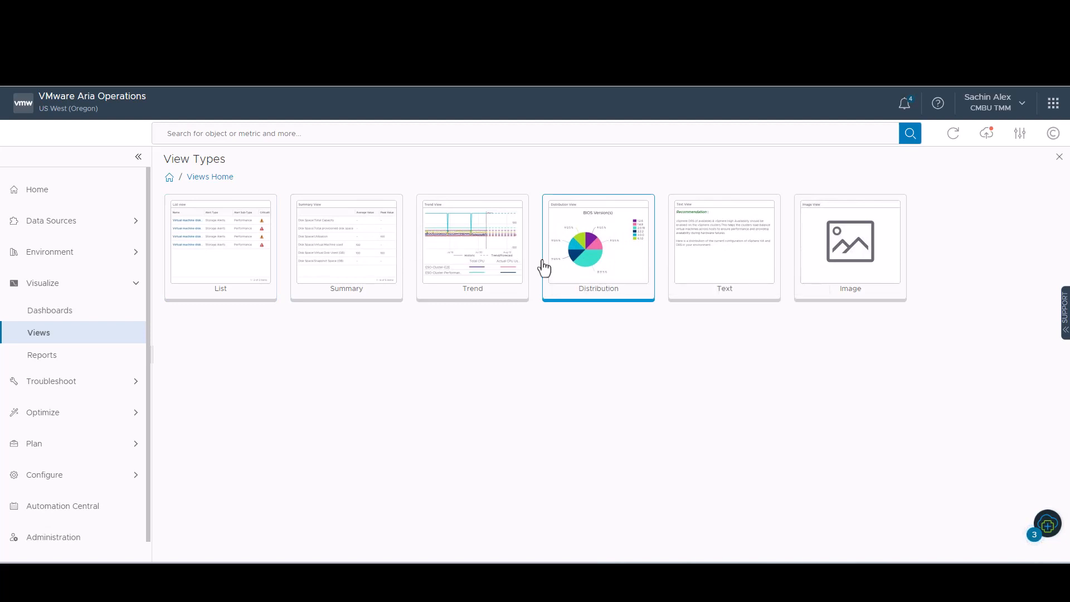
pyautogui.moveTo(478, 174)
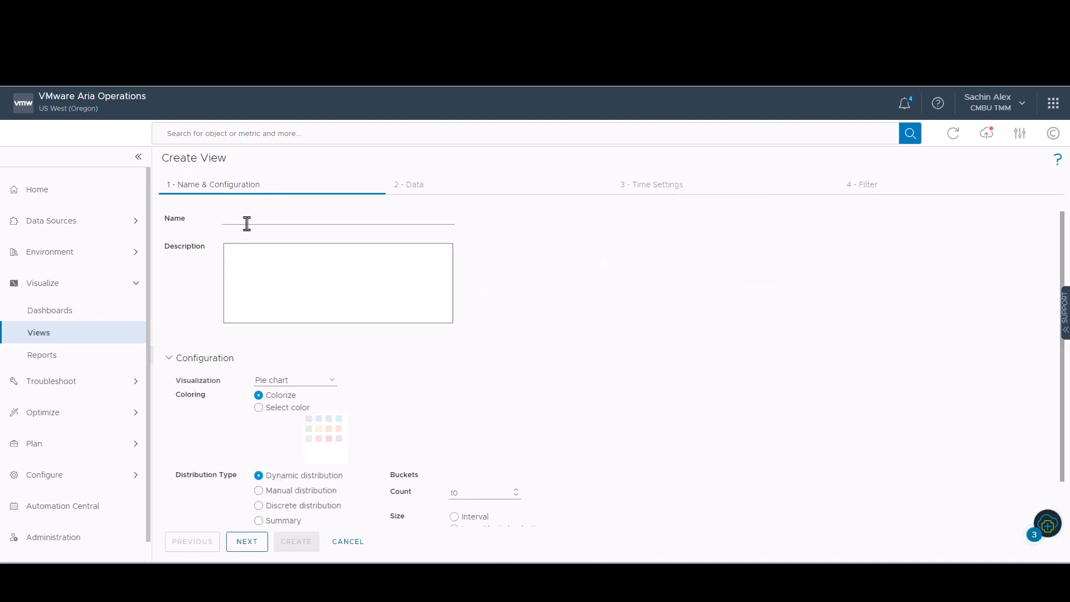
# Name the view 'sach-vCPU count for hosts' as a single-colour, discrete-distribution bar chart
pyautogui.write('vCPU Count for hosts')
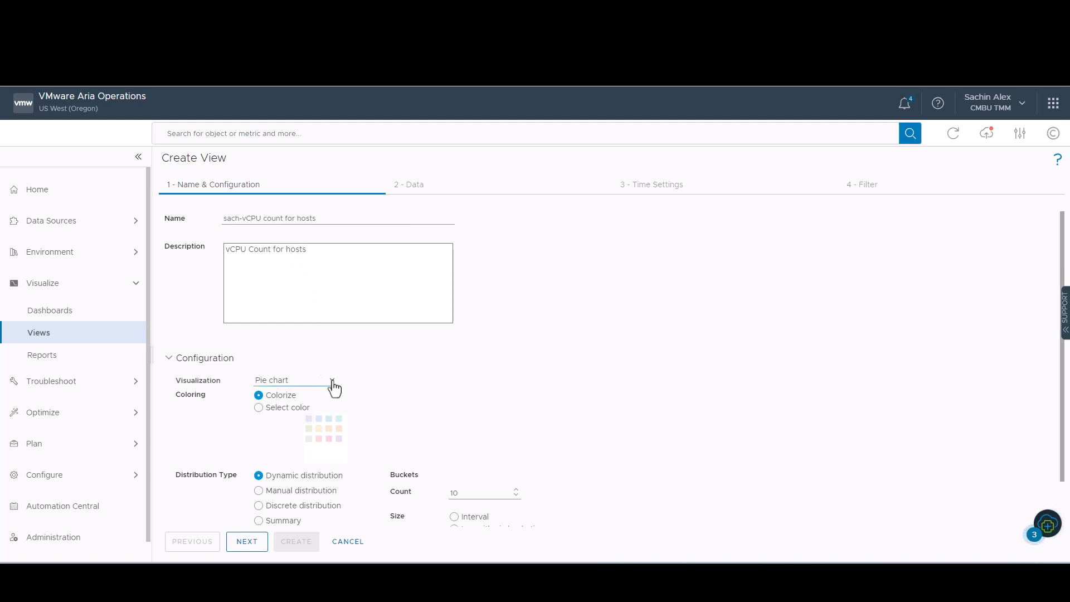
pyautogui.click(294, 380)
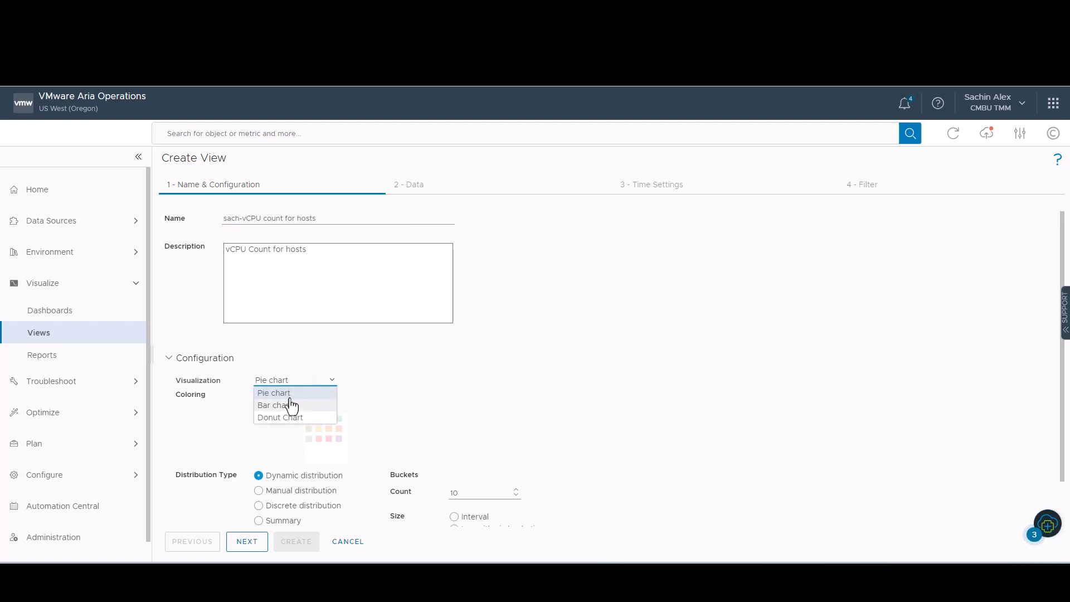
pyautogui.click(273, 404)
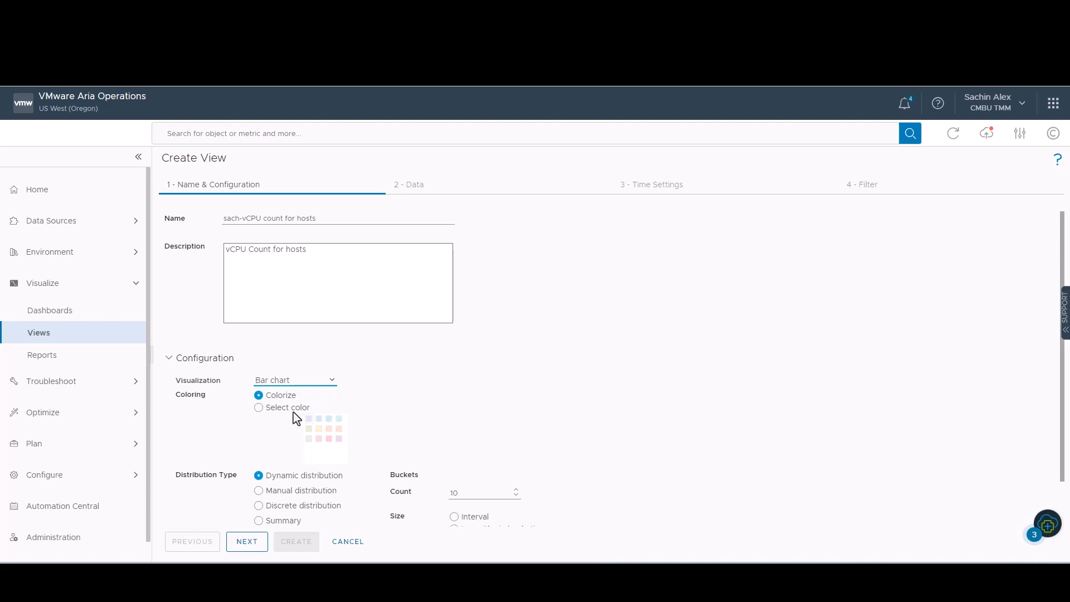
pyautogui.click(259, 407)
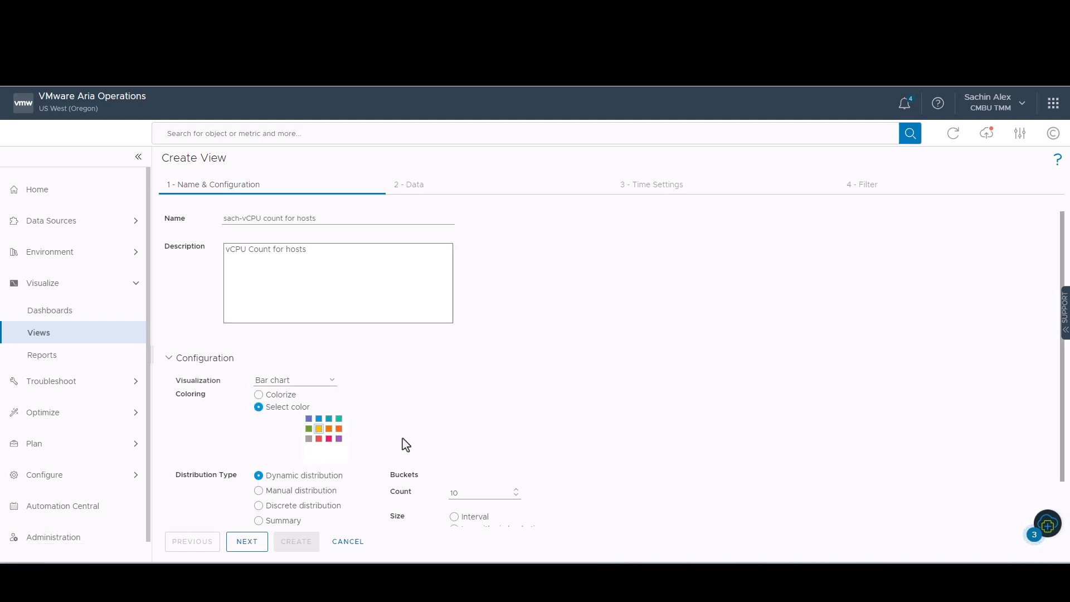
pyautogui.scroll(-3)
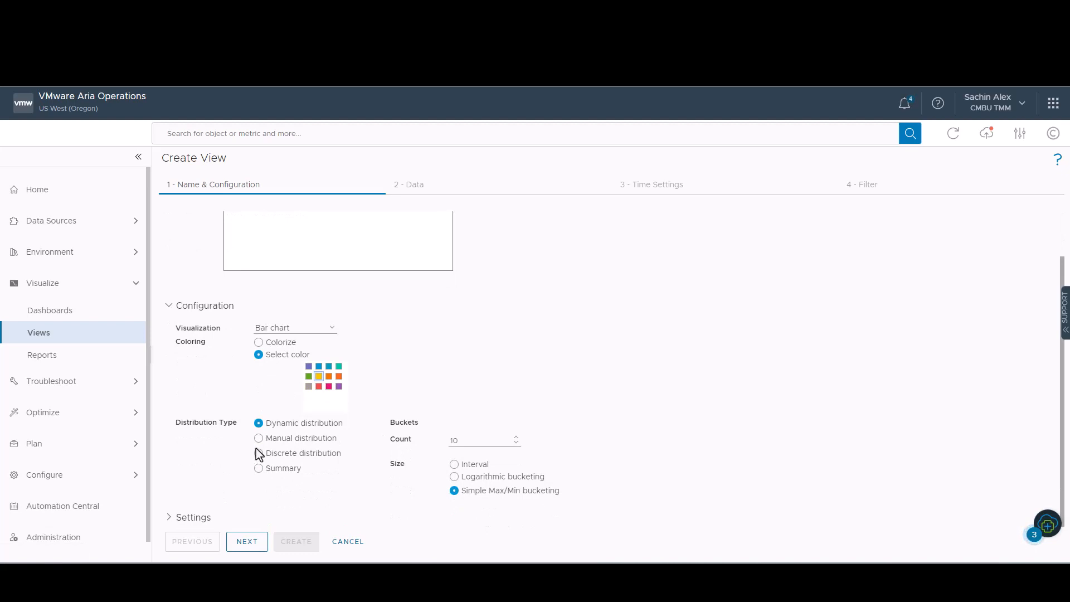
pyautogui.moveTo(252, 455)
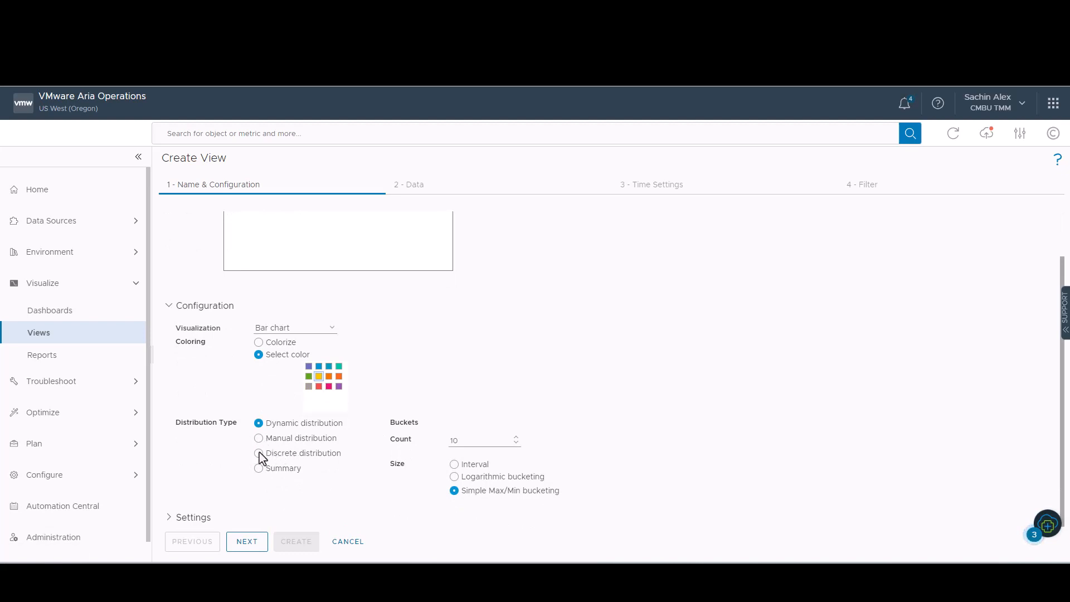
pyautogui.click(258, 453)
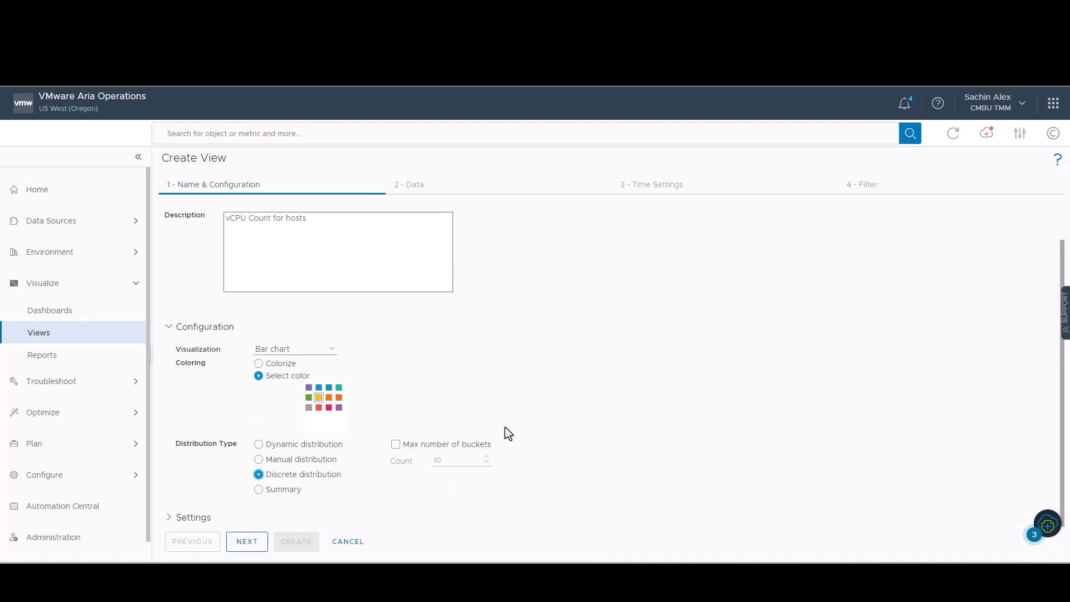
pyautogui.moveTo(395, 417)
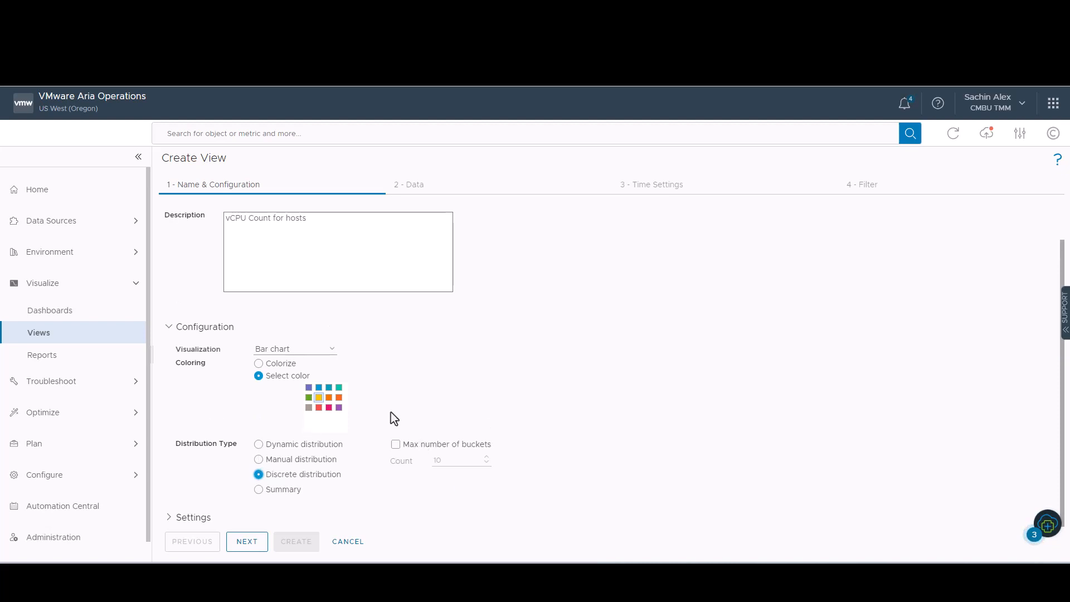
# Search subjects for 'host' and pick vCenter Host System as the view's subject
pyautogui.click(246, 542)
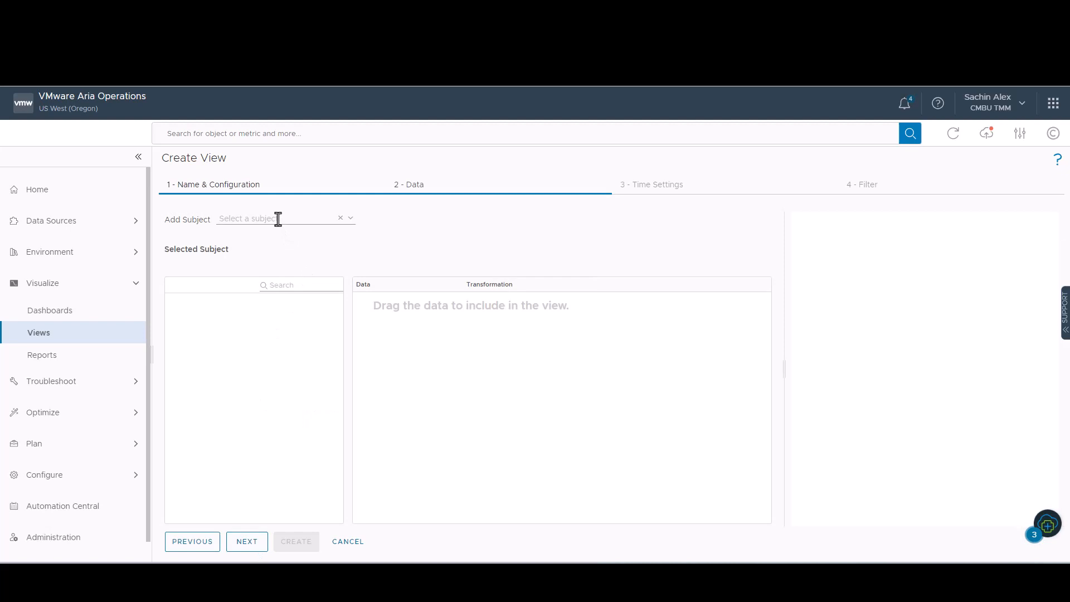
pyautogui.write('hosts')
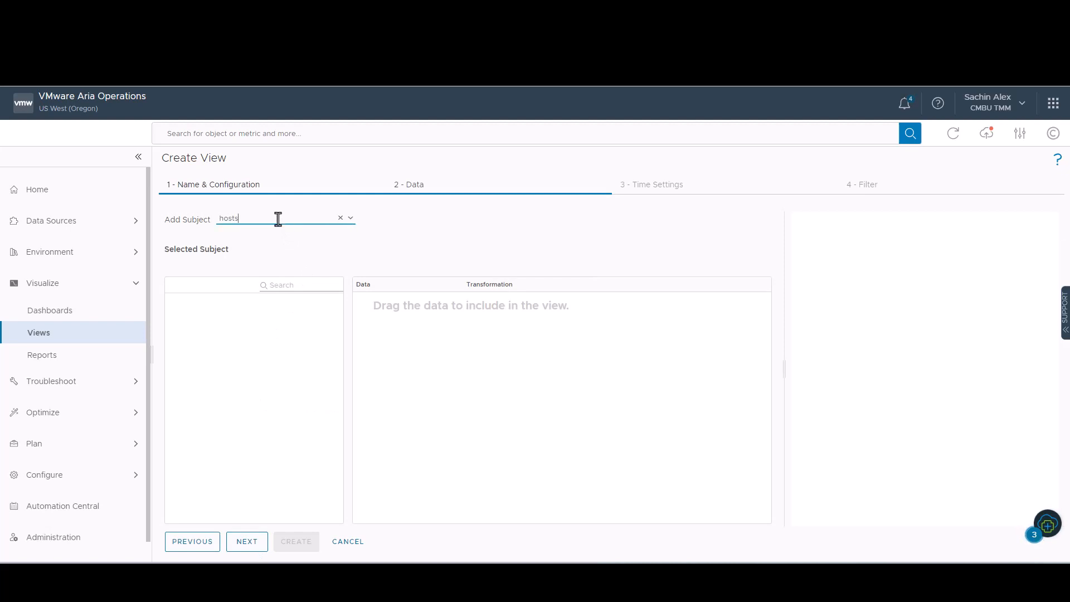
pyautogui.press('Backspace')
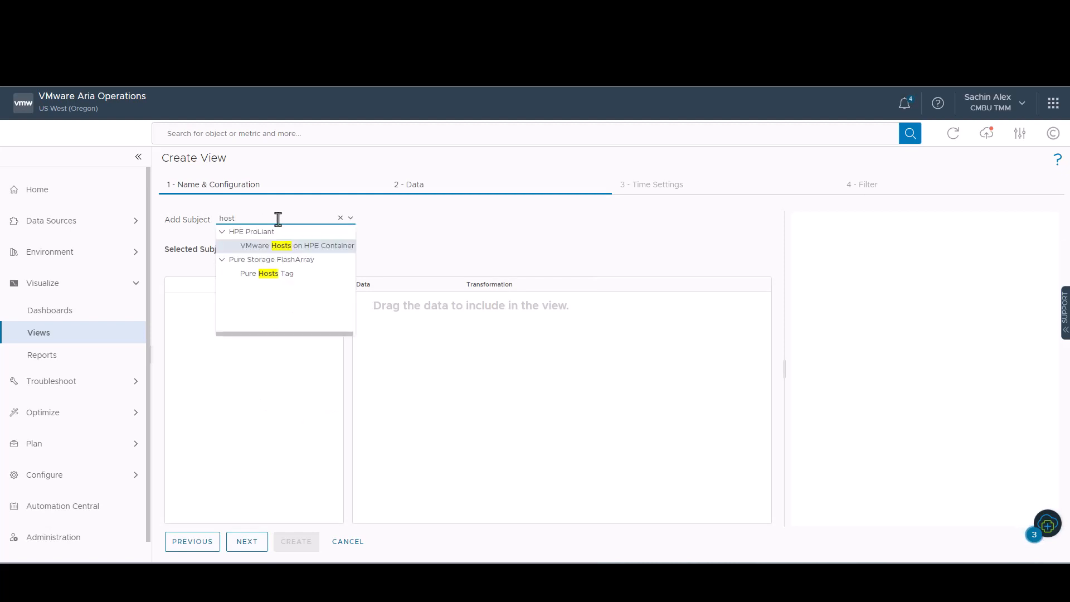
pyautogui.click(340, 217)
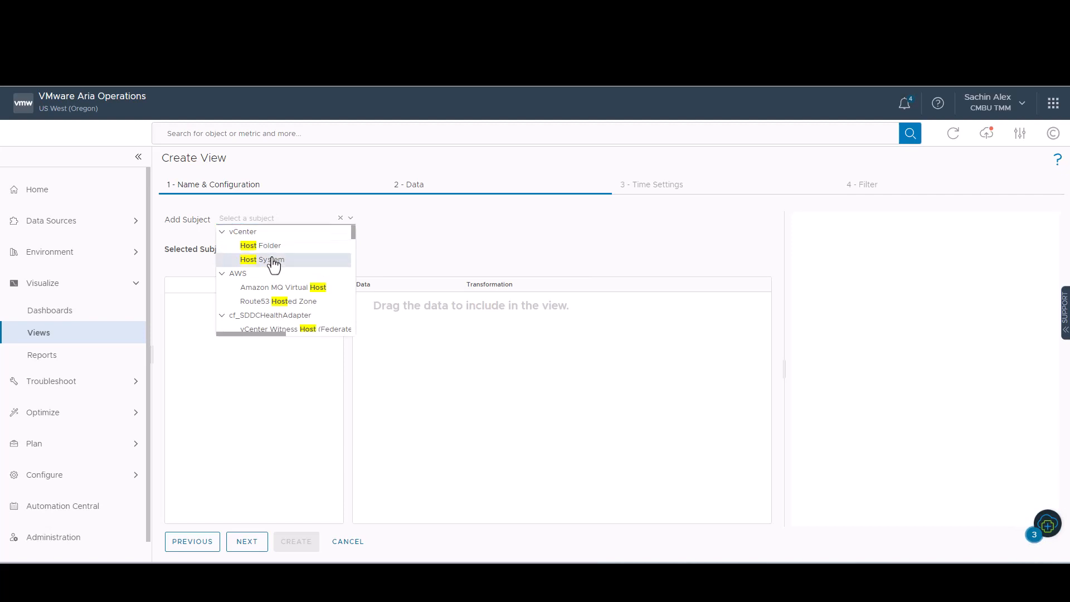
pyautogui.click(262, 259)
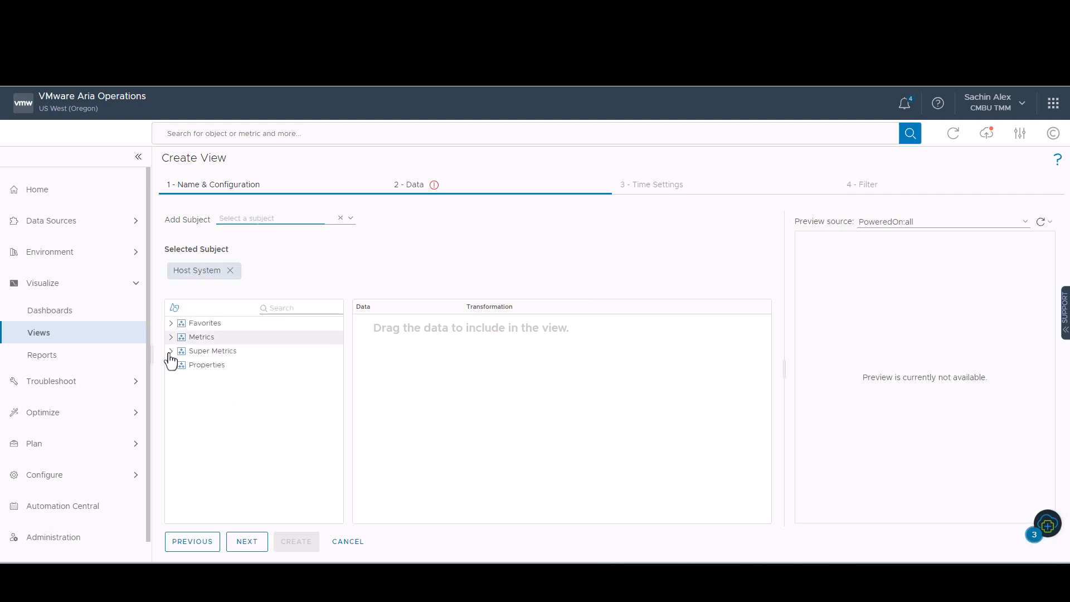
# Feed the host vCPU count metric into the distribution preview and advance to Time Settings
pyautogui.click(170, 337)
pyautogui.write('vCPU count for Host')
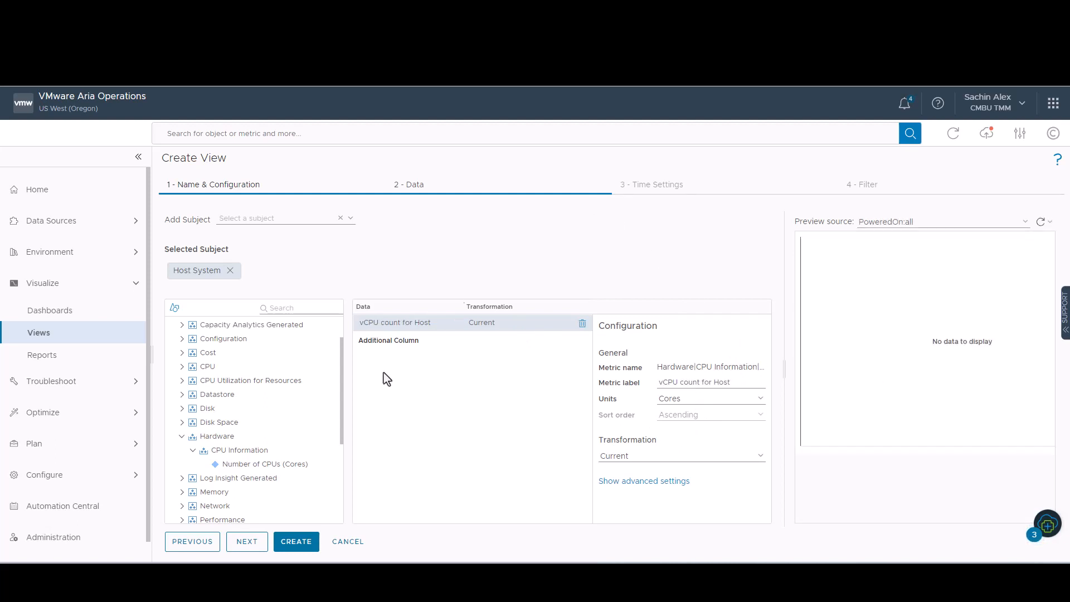
pyautogui.click(247, 541)
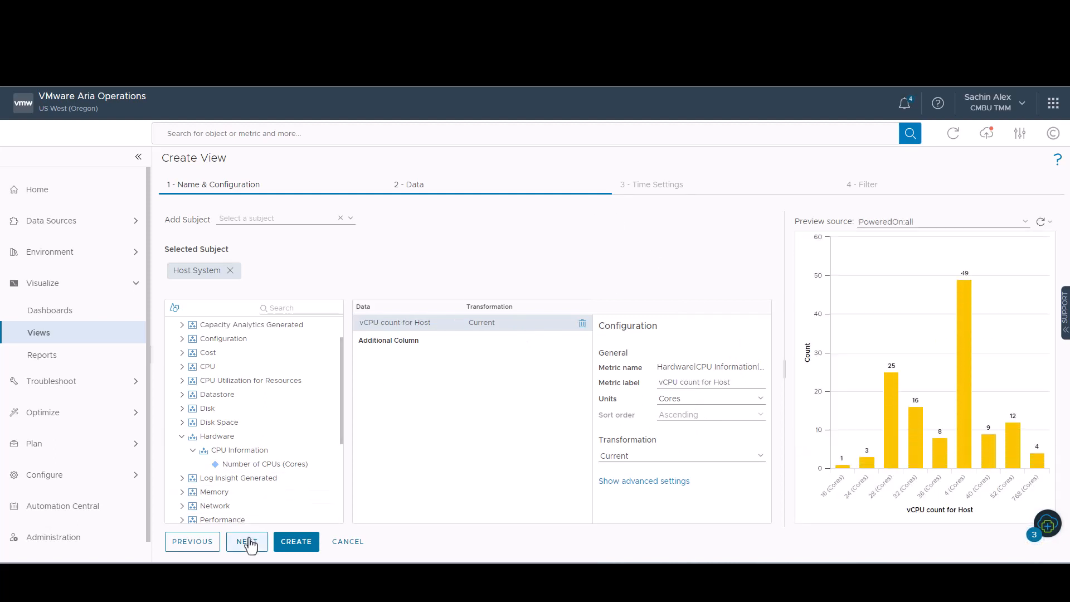
pyautogui.click(247, 541)
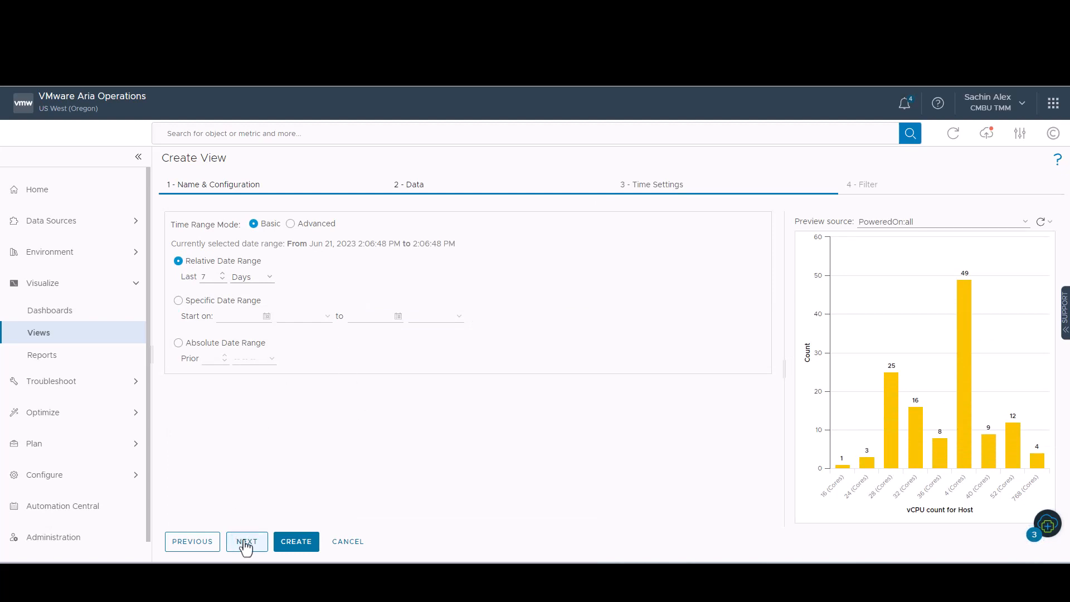
# Pass the Filter step and create the view
pyautogui.click(245, 542)
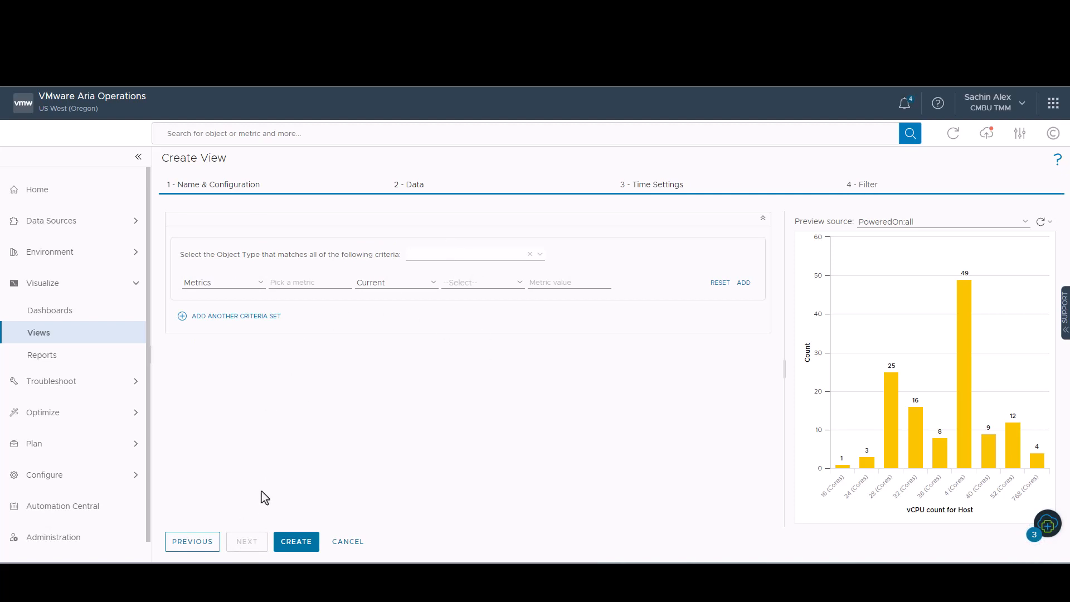
pyautogui.click(295, 541)
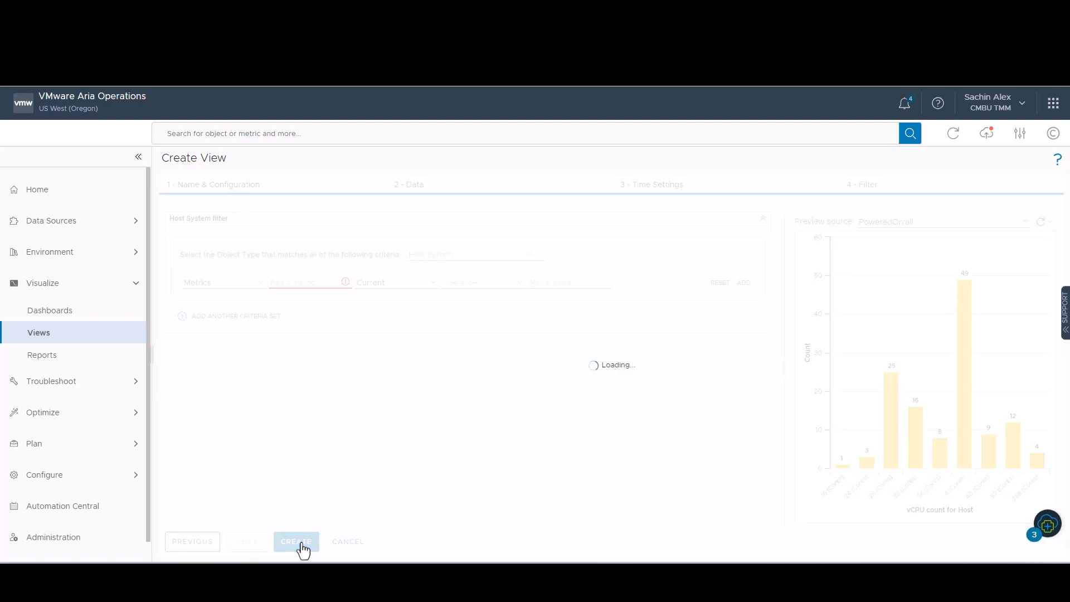
pyautogui.click(295, 541)
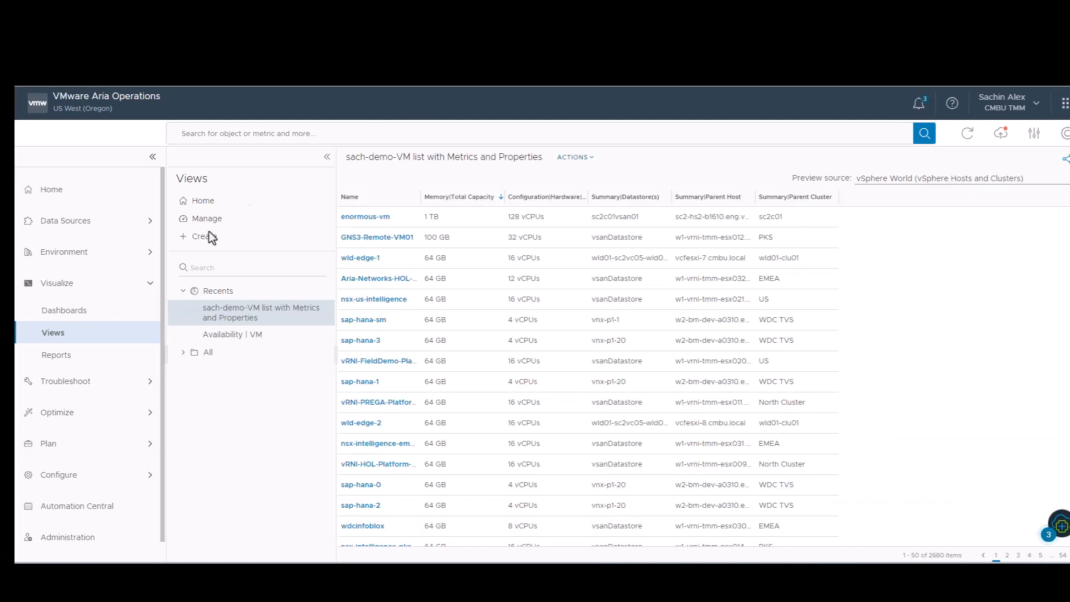
# Create a new dashboard and replace its name with 'sach-VM list with metr…'
pyautogui.click(64, 310)
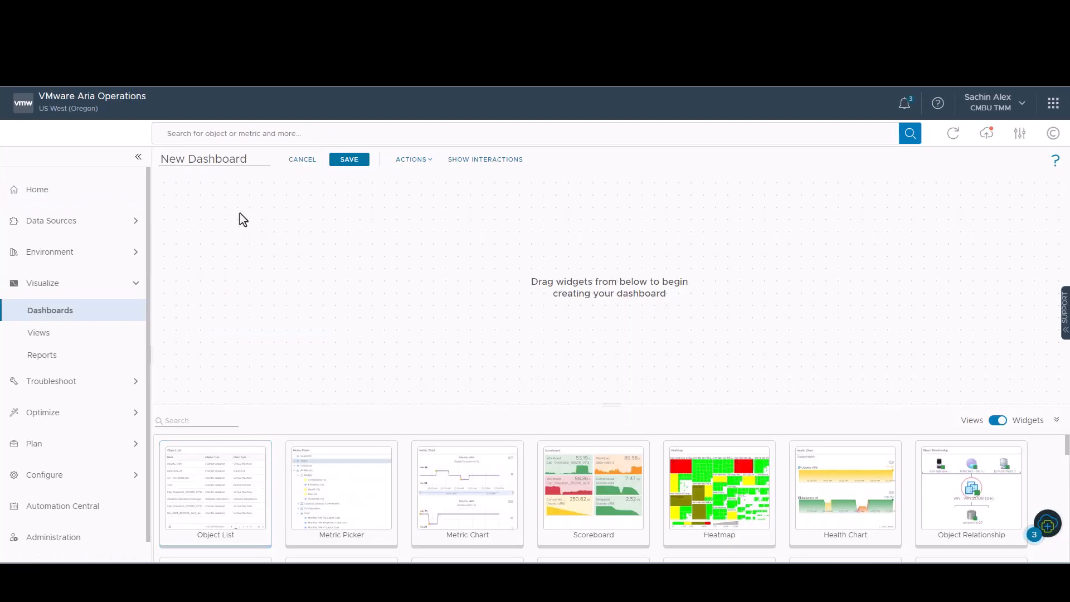
pyautogui.click(212, 158)
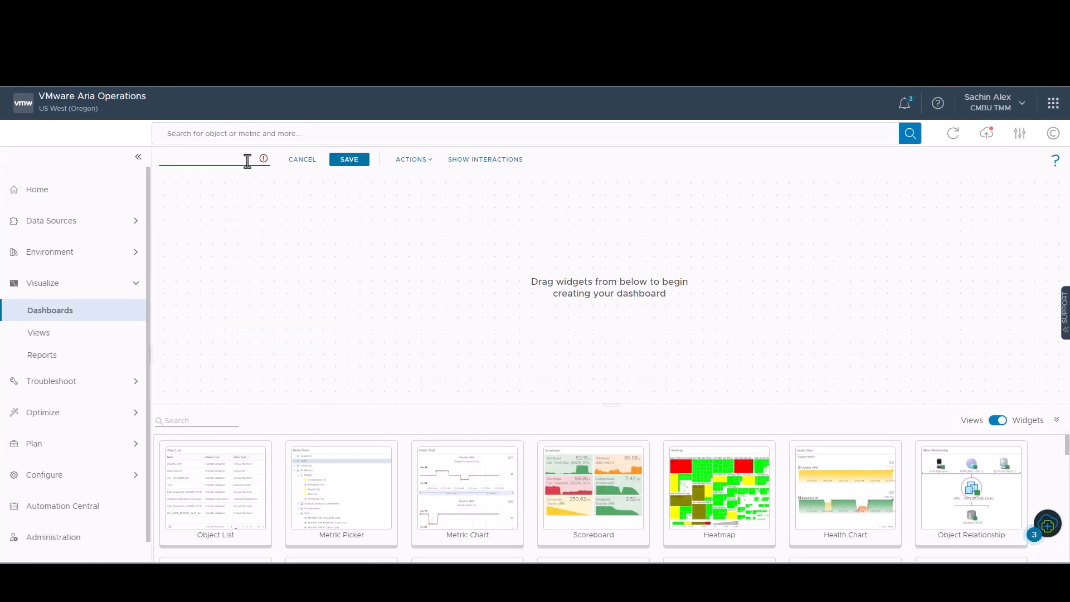
pyautogui.write('sach-VM')
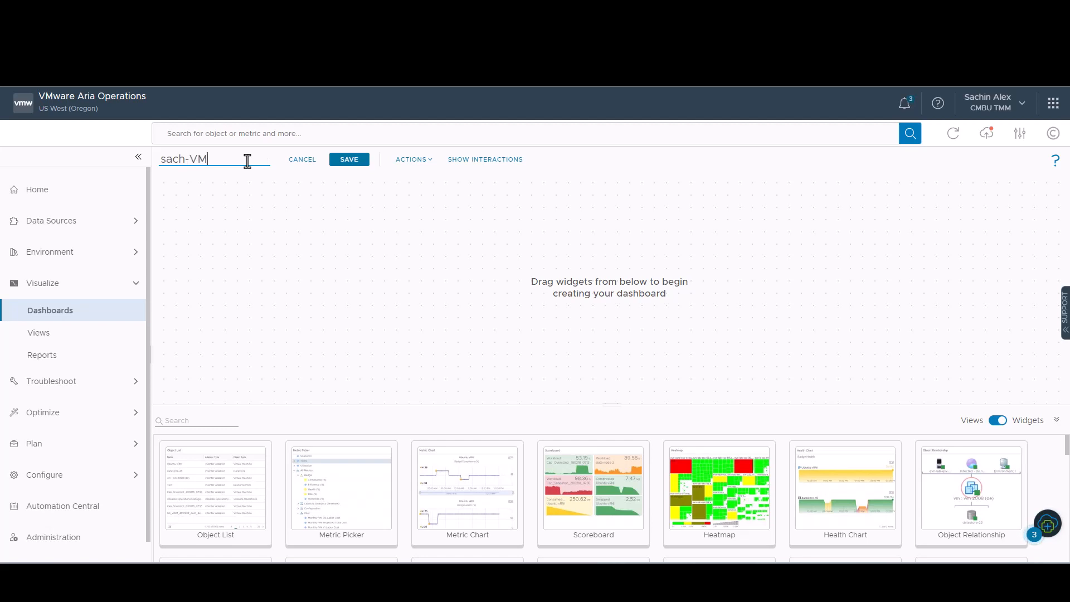
pyautogui.write('list w')
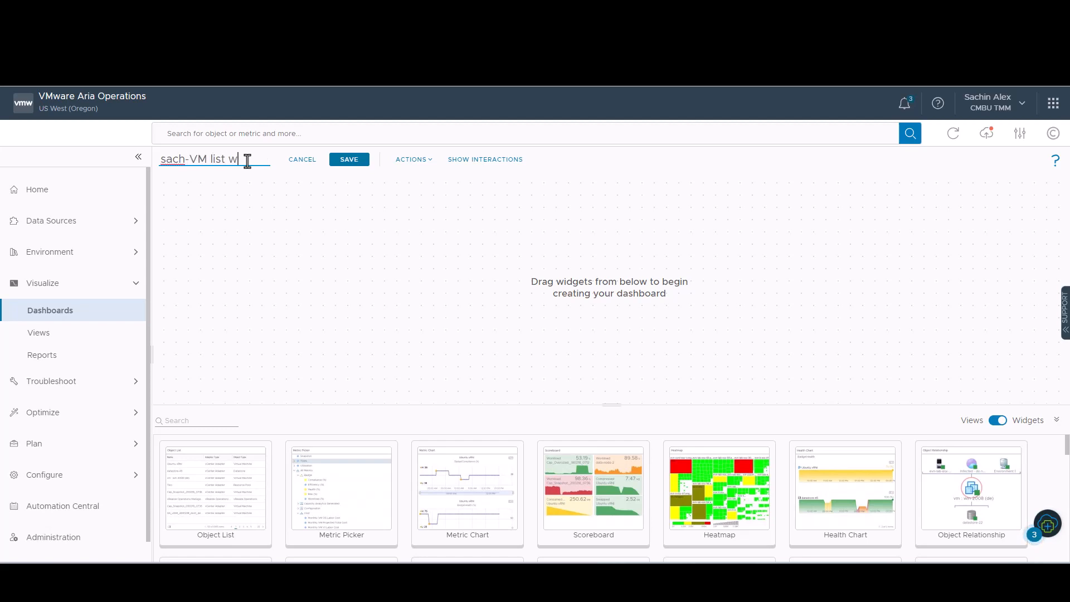
pyautogui.write('ith metrics and properties')
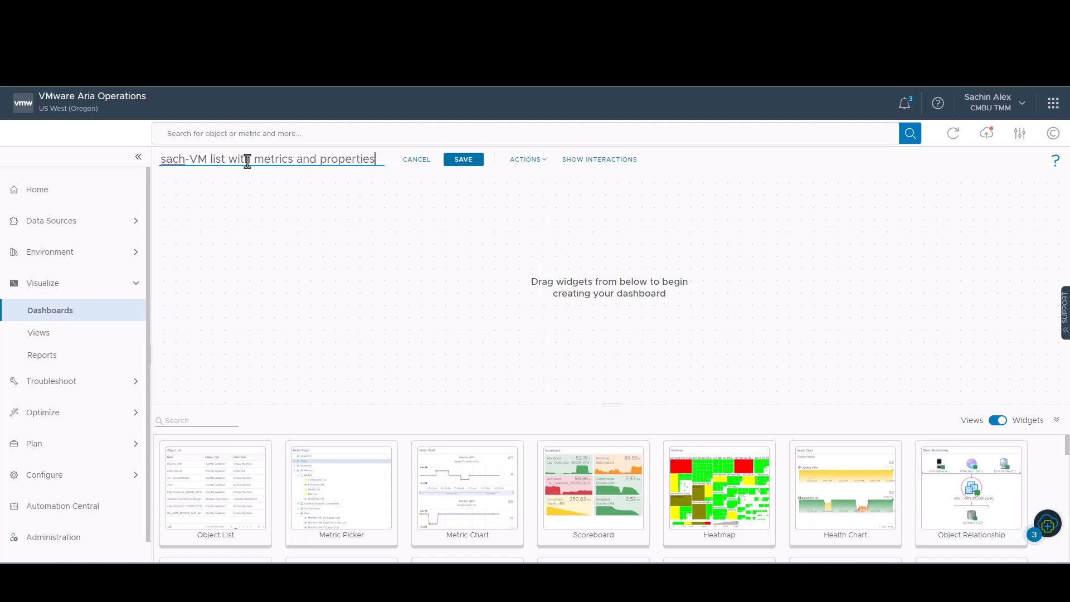
# Place an Object List widget on the dashboard and open its settings
pyautogui.click(341, 492)
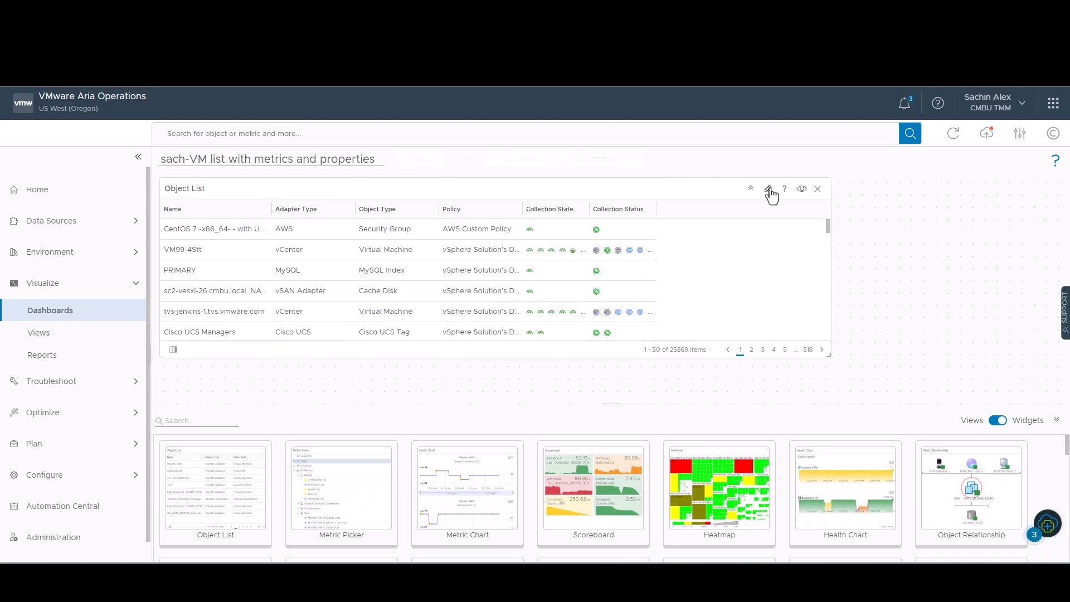
pyautogui.click(769, 189)
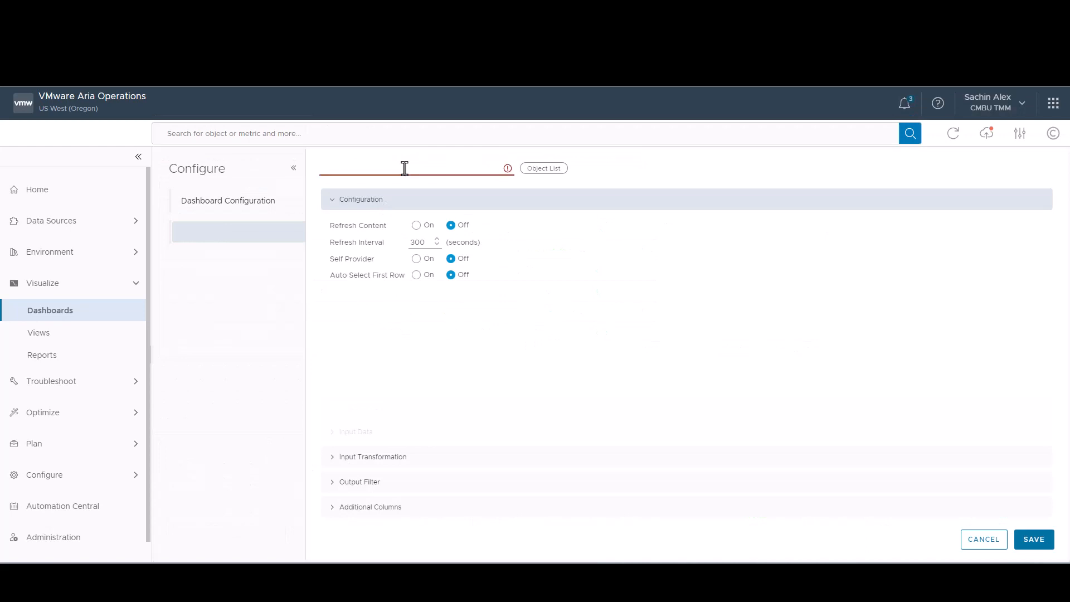
# Title the Object List widget 'Select vCenter' and expand vSphere World in its output filter
pyautogui.write('Select')
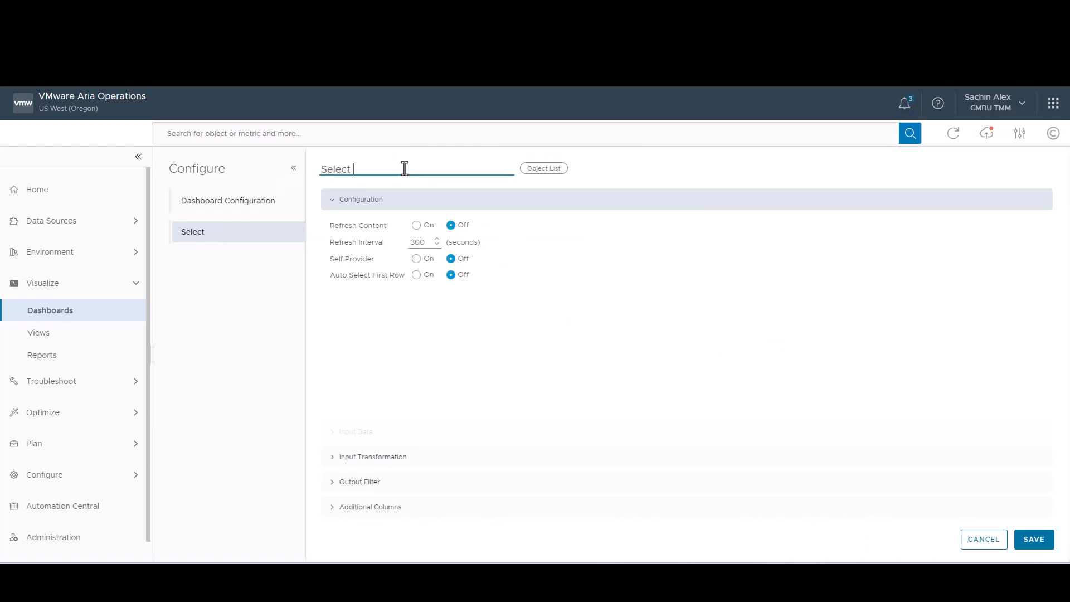
pyautogui.write('vCente')
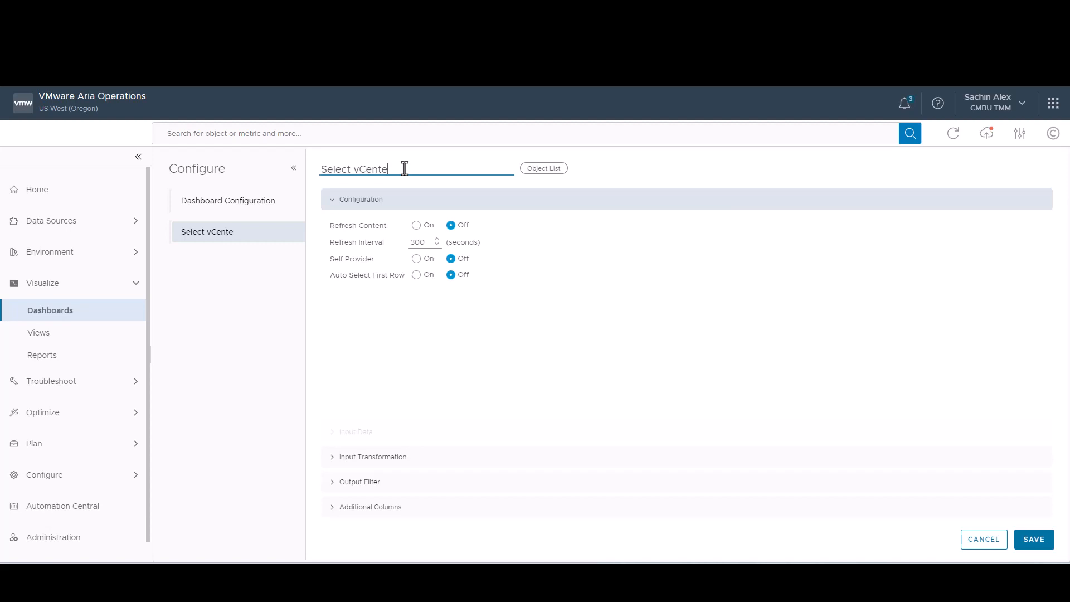
pyautogui.click(416, 258)
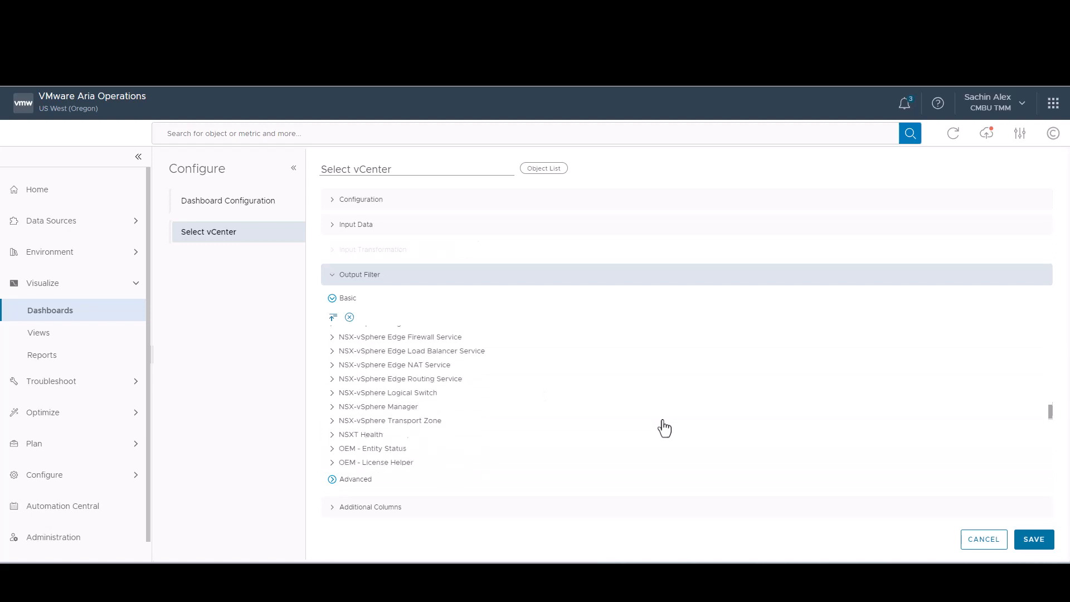
pyautogui.scroll(-3)
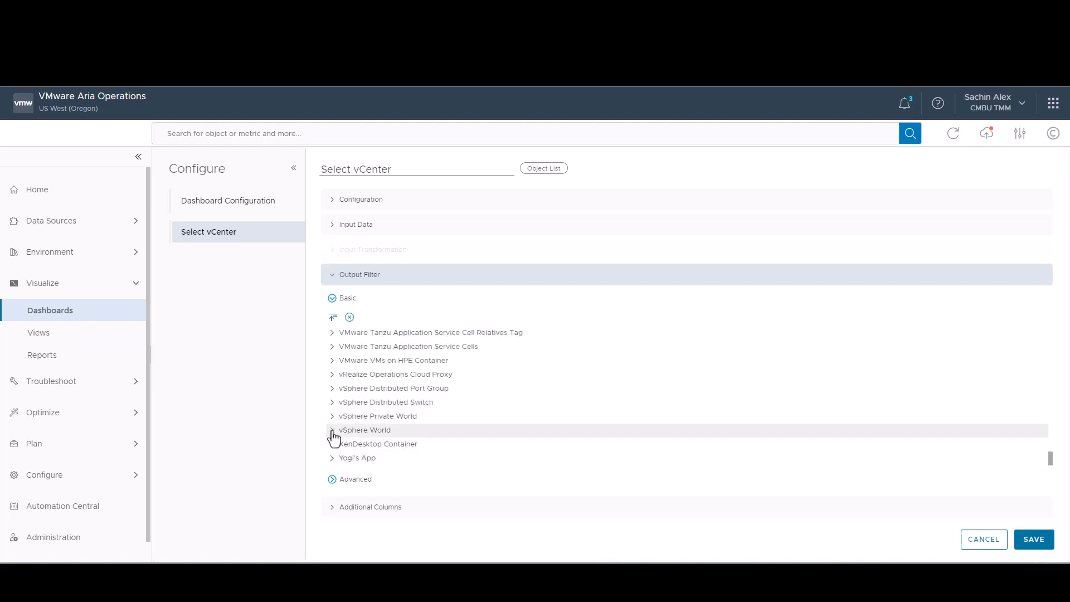
pyautogui.click(332, 430)
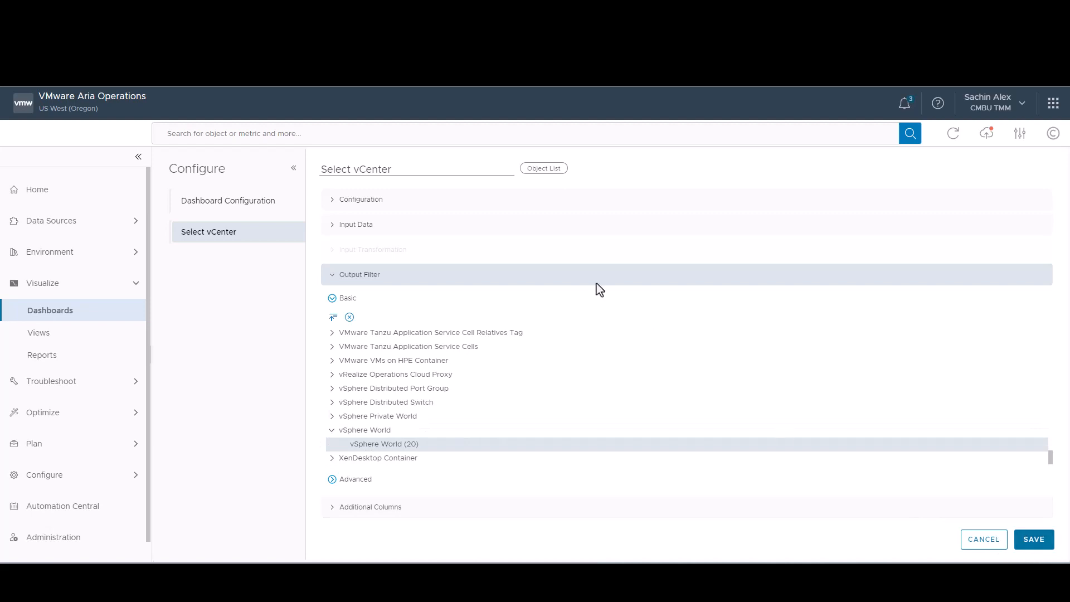
pyautogui.moveTo(660, 416)
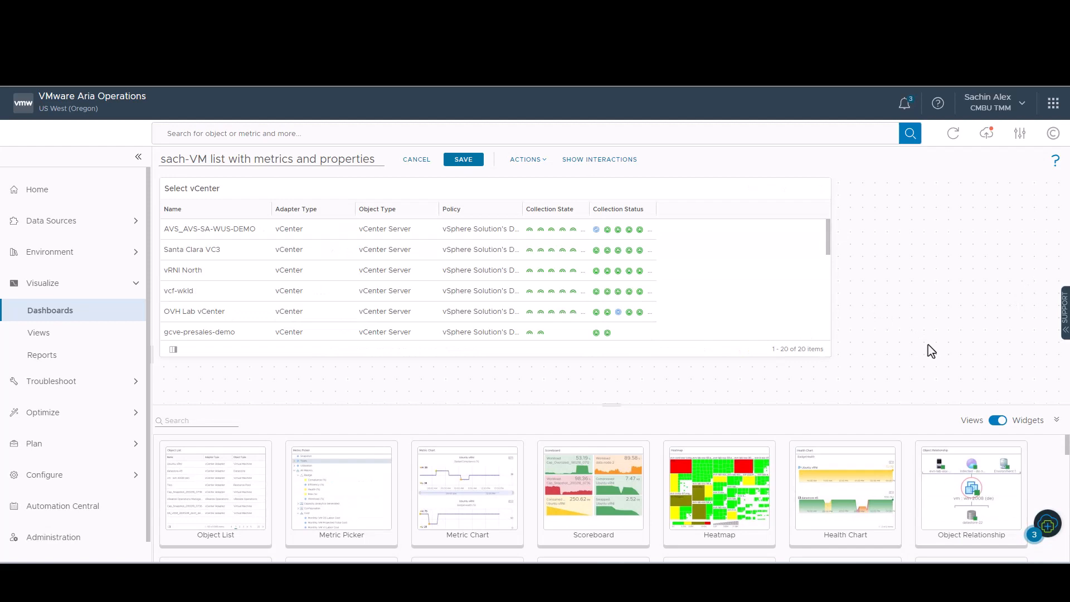
pyautogui.moveTo(998, 422)
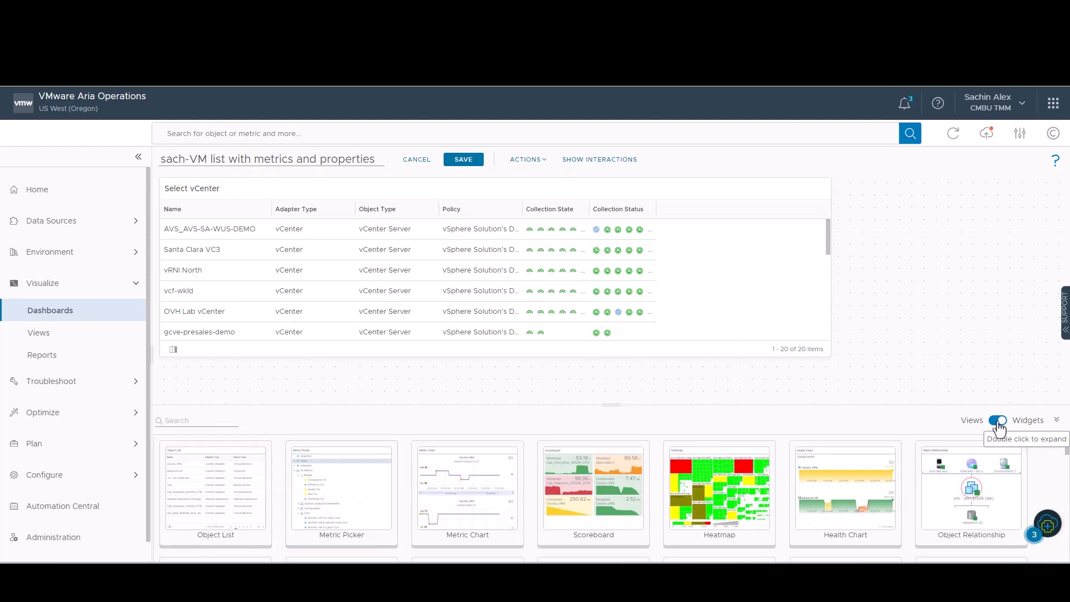
# Switch the widget palette to show available views
pyautogui.click(997, 420)
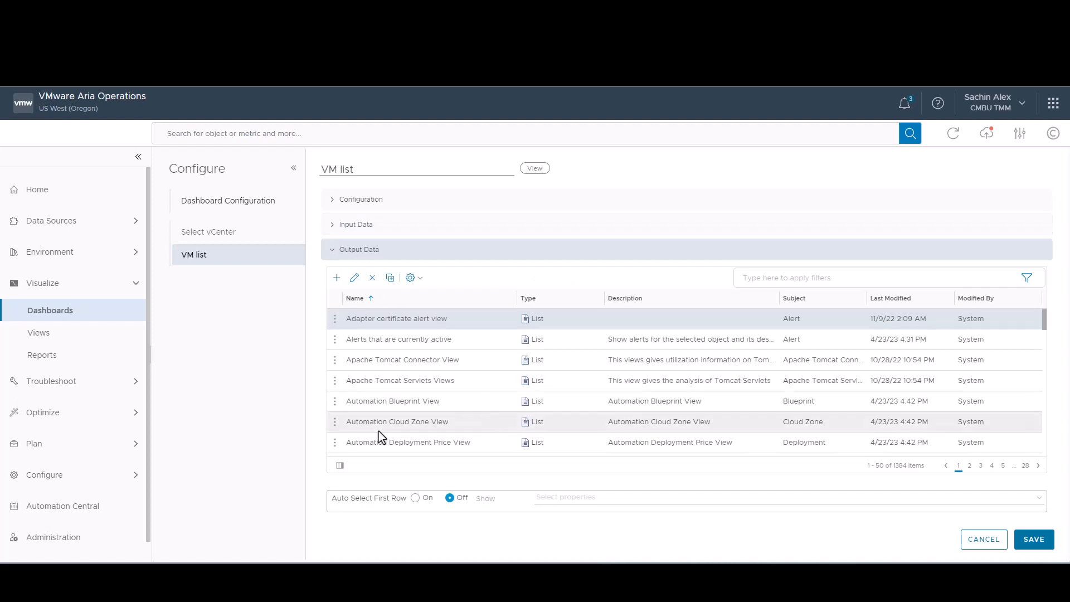
# Filter views by 'sac', pick the sach-demo-VM list view, and save the widget
pyautogui.click(805, 277)
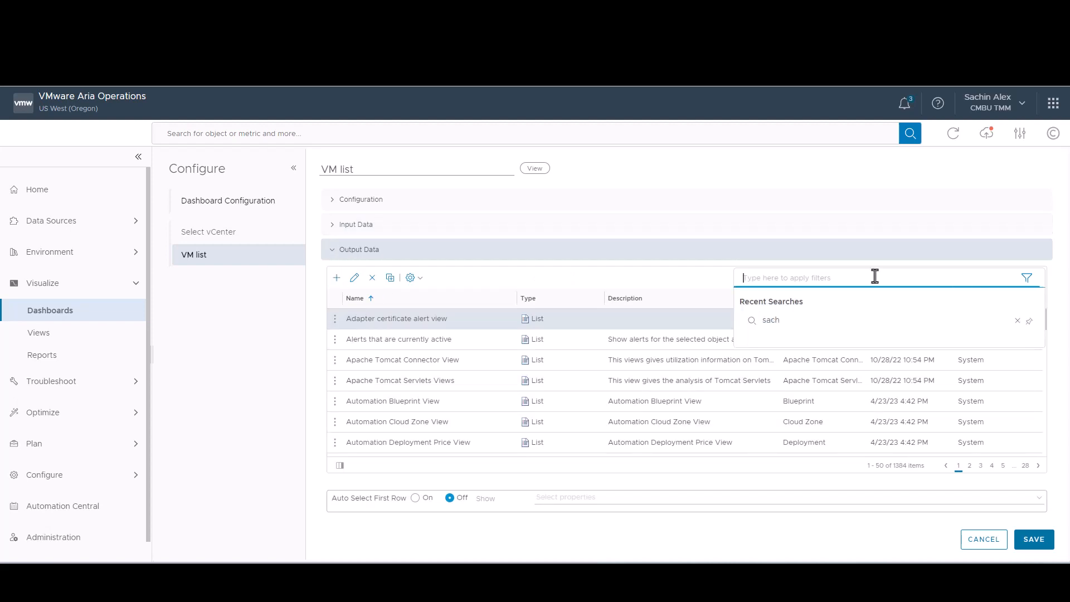
pyautogui.write('sac')
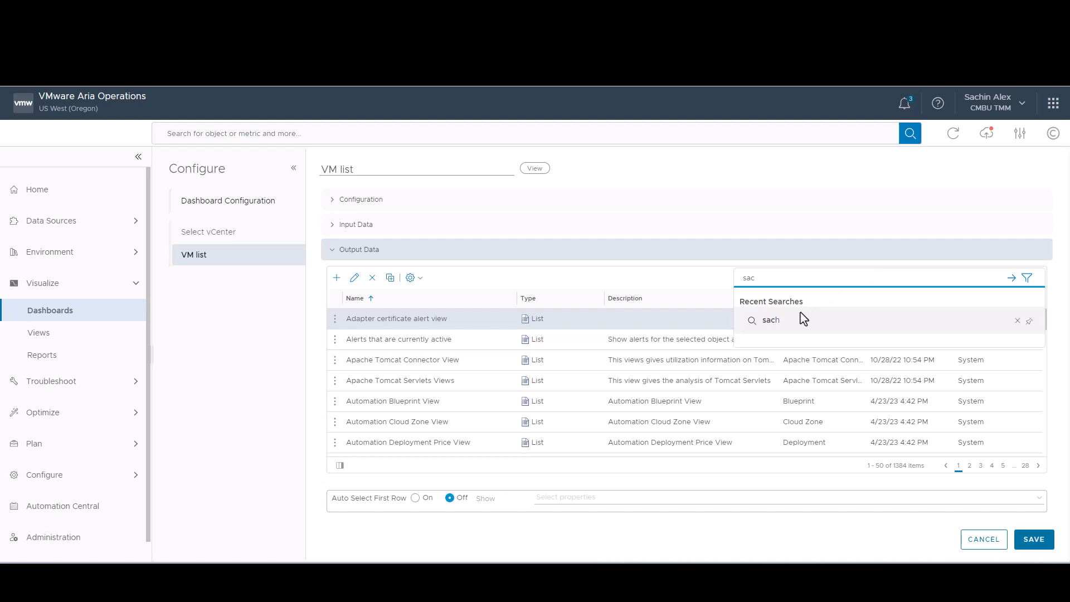
pyautogui.click(770, 319)
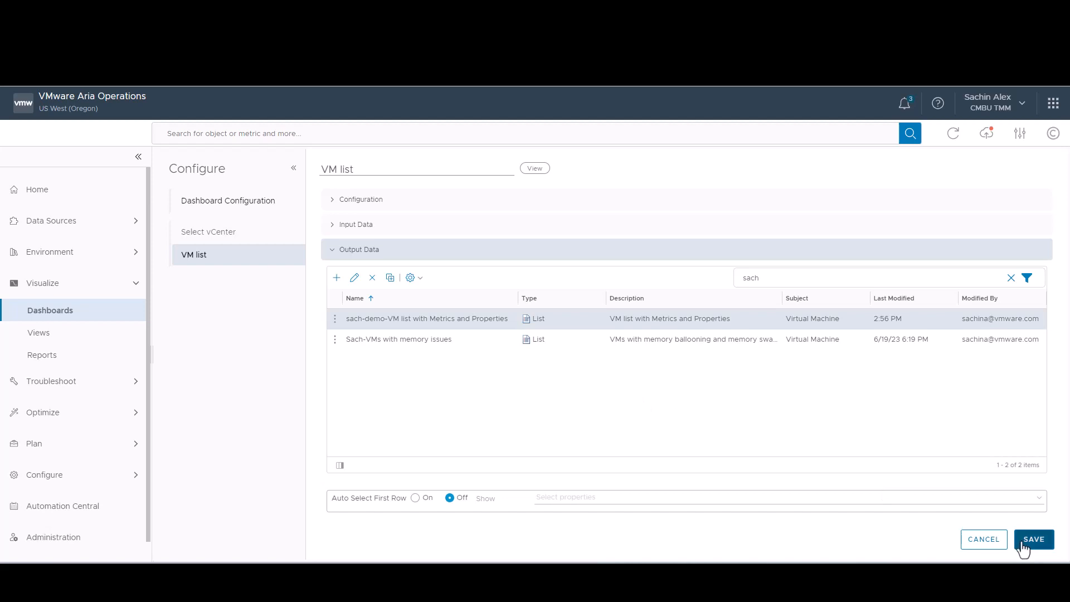
pyautogui.click(1033, 539)
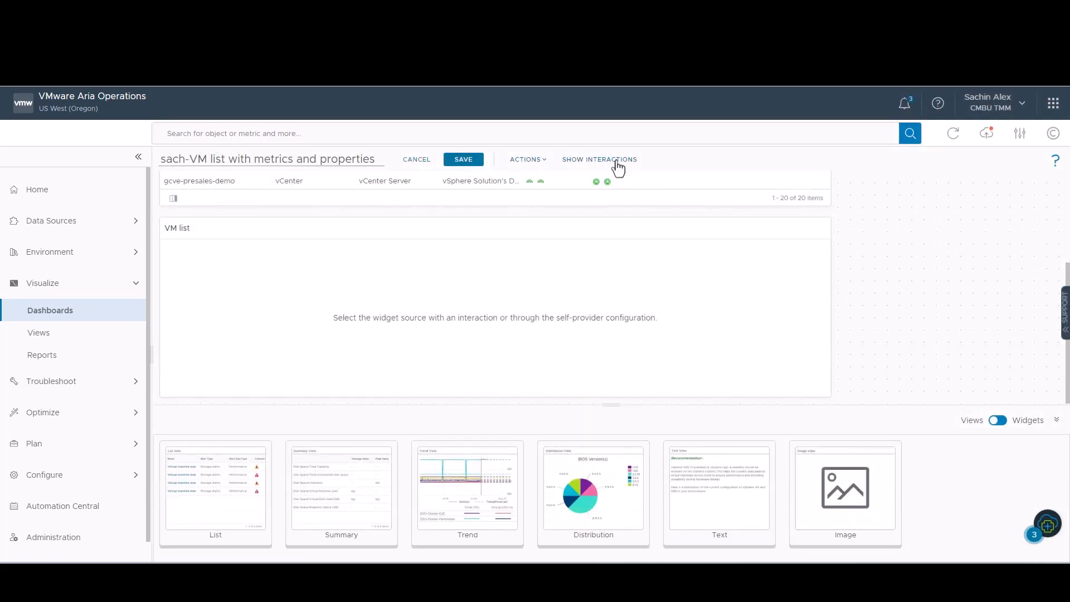
# Link Select vCenter's output to the VM list widget and save the interaction
pyautogui.click(599, 159)
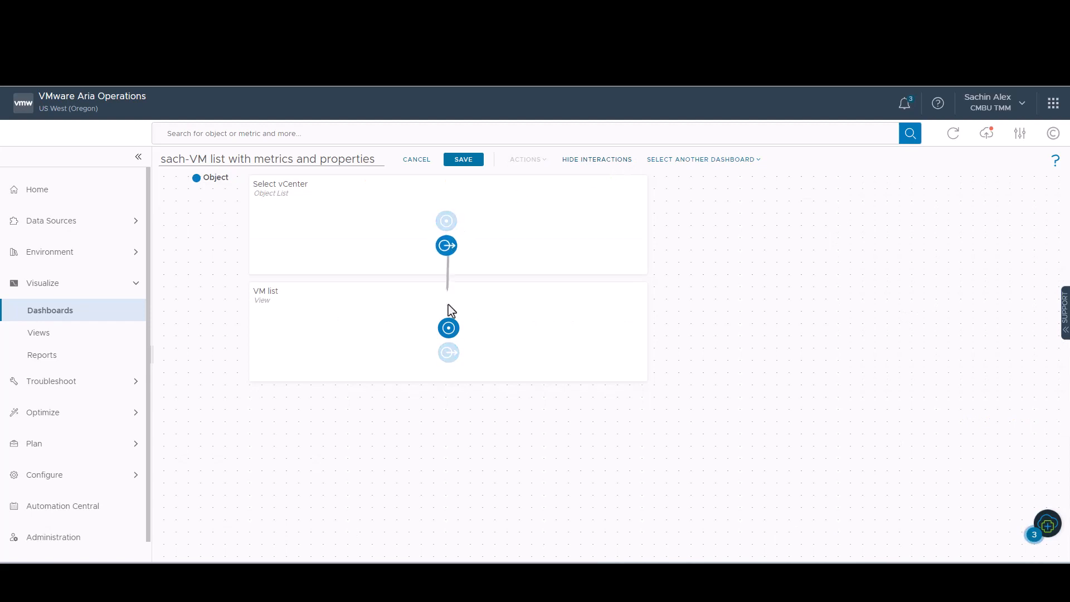
pyautogui.click(463, 159)
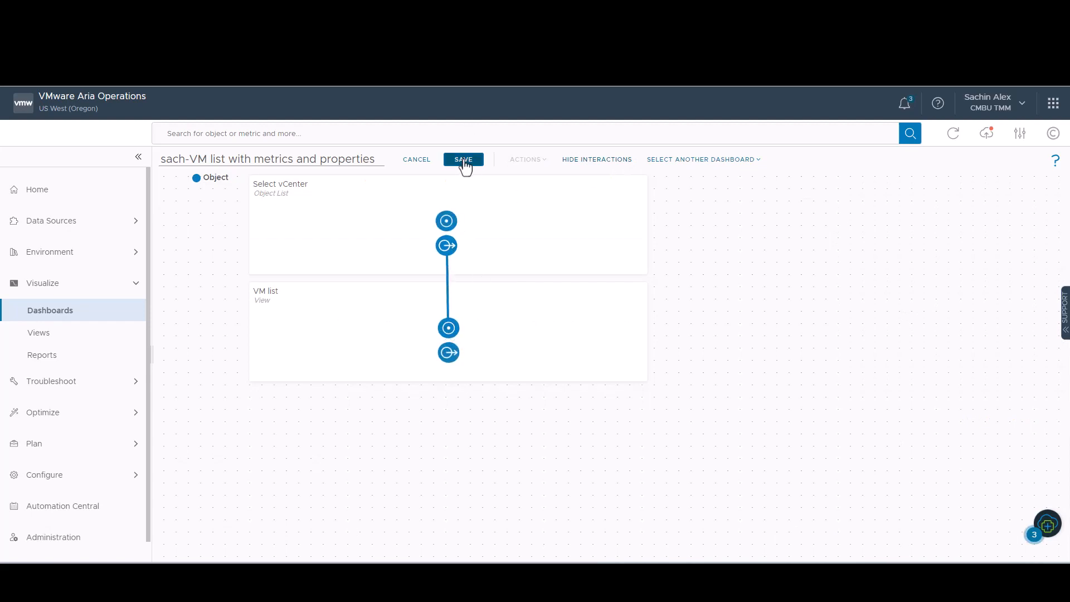
pyautogui.click(463, 159)
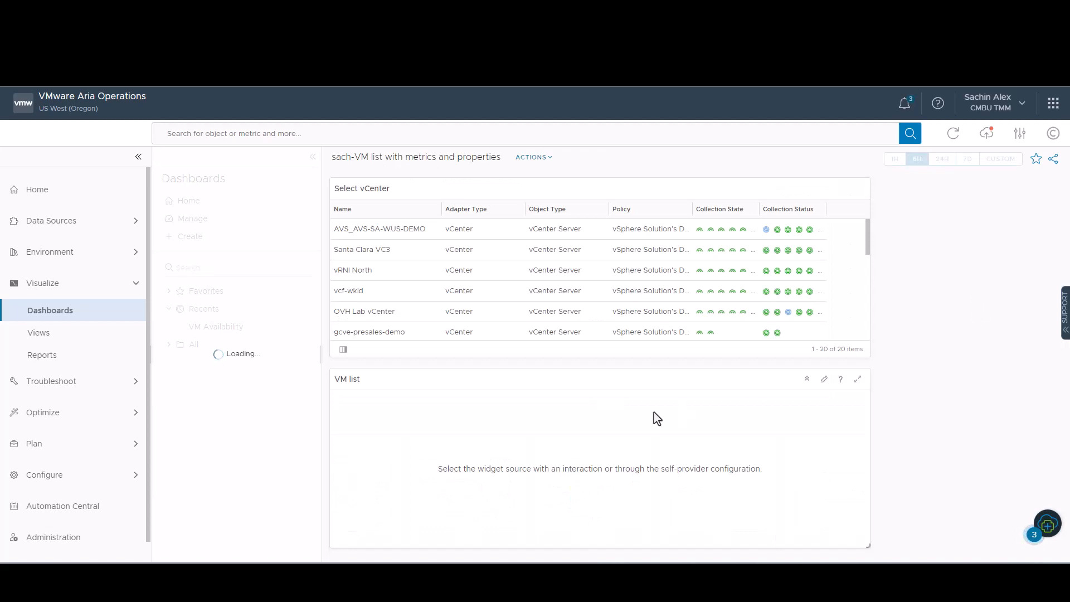
pyautogui.moveTo(399, 281)
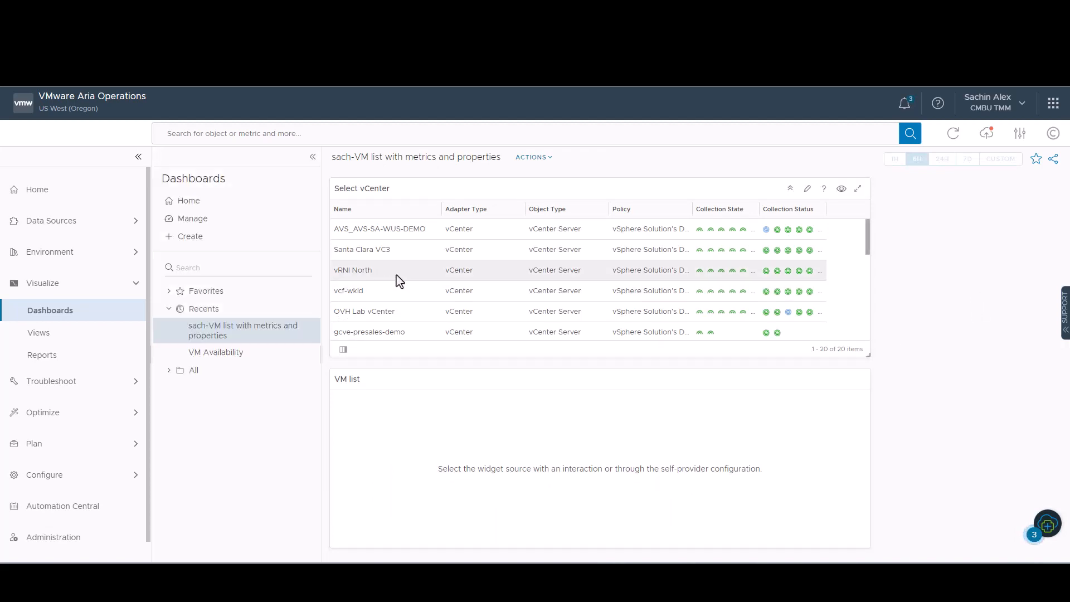
# Select a vCenter row in the dashboard
pyautogui.click(352, 270)
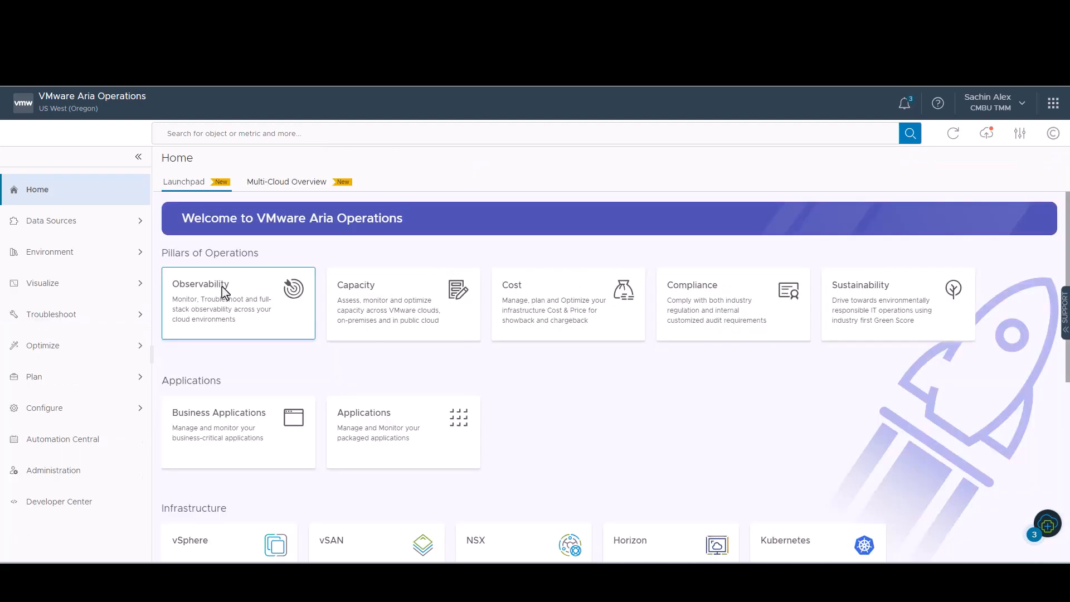
# From Visualize > Reports, create template 'sach-VMs with metrics and properties' and expand Views
pyautogui.click(42, 282)
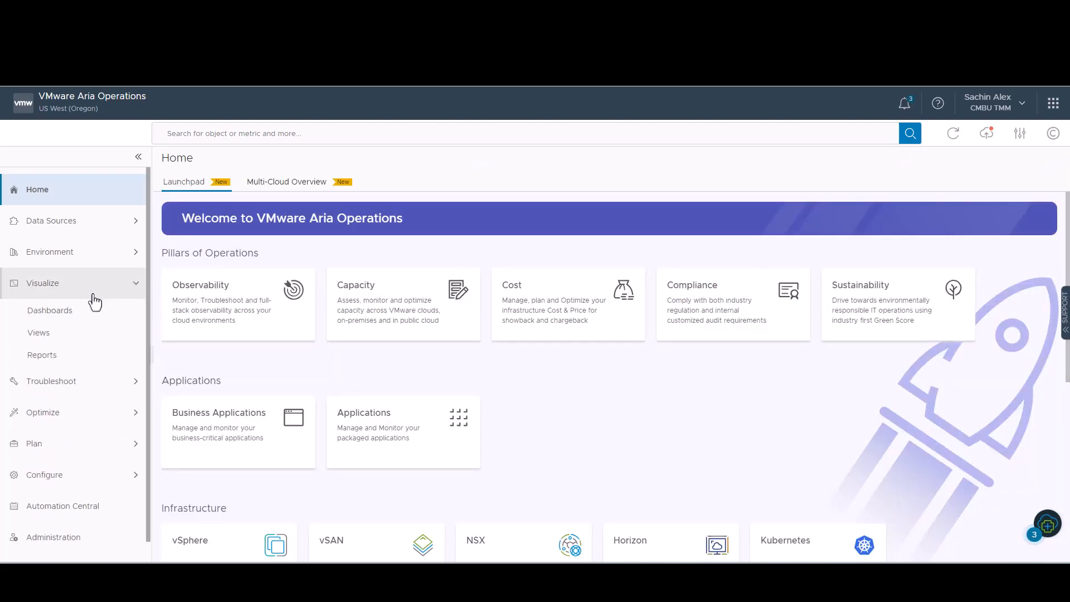
pyautogui.click(42, 355)
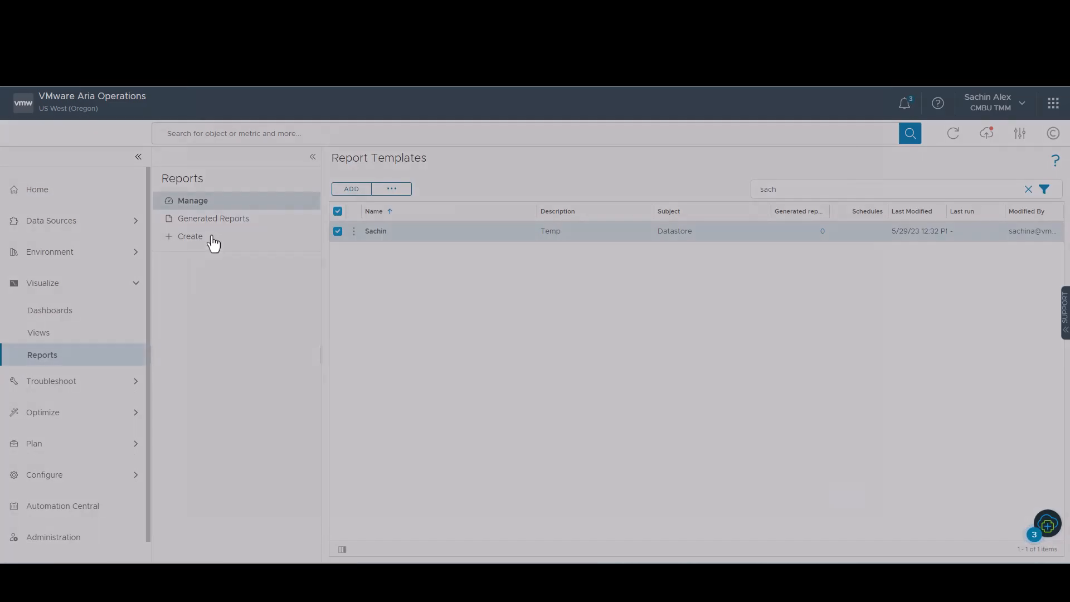
pyautogui.click(189, 237)
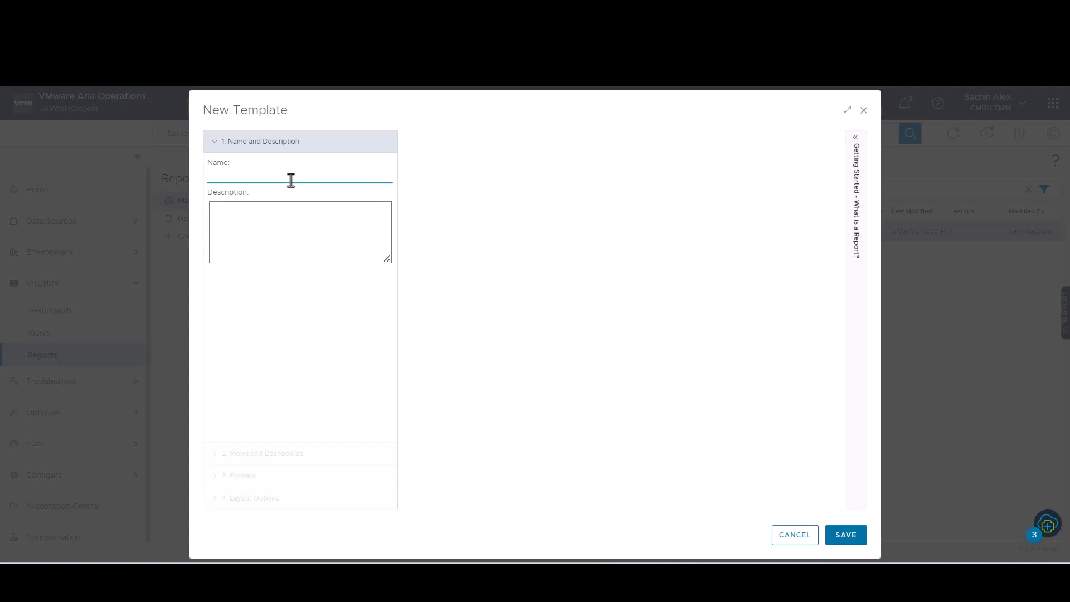
pyautogui.write('sach-')
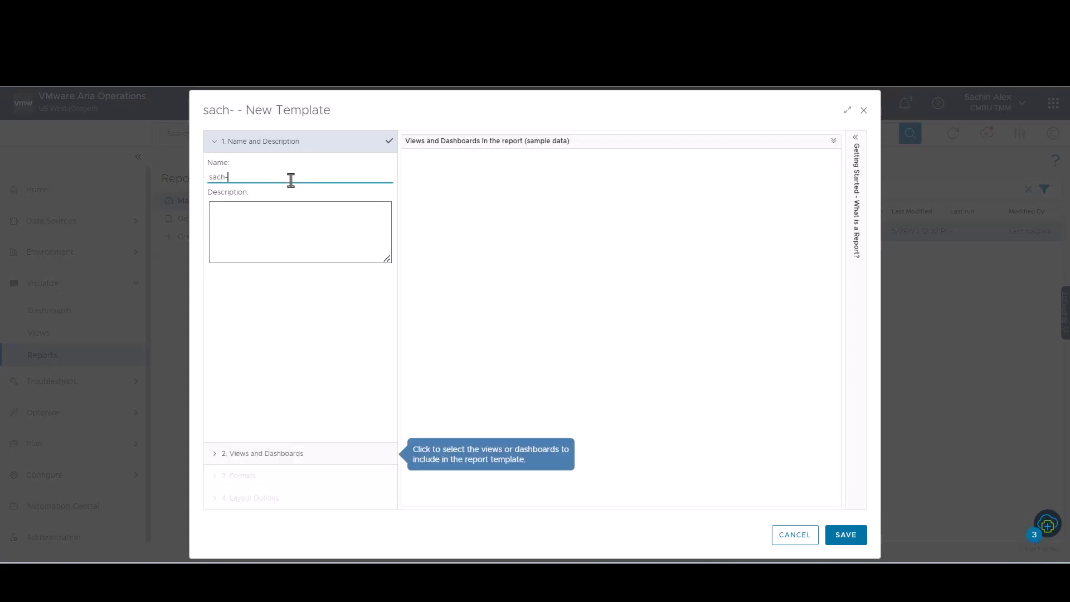
pyautogui.write('VMs with metrics and properties')
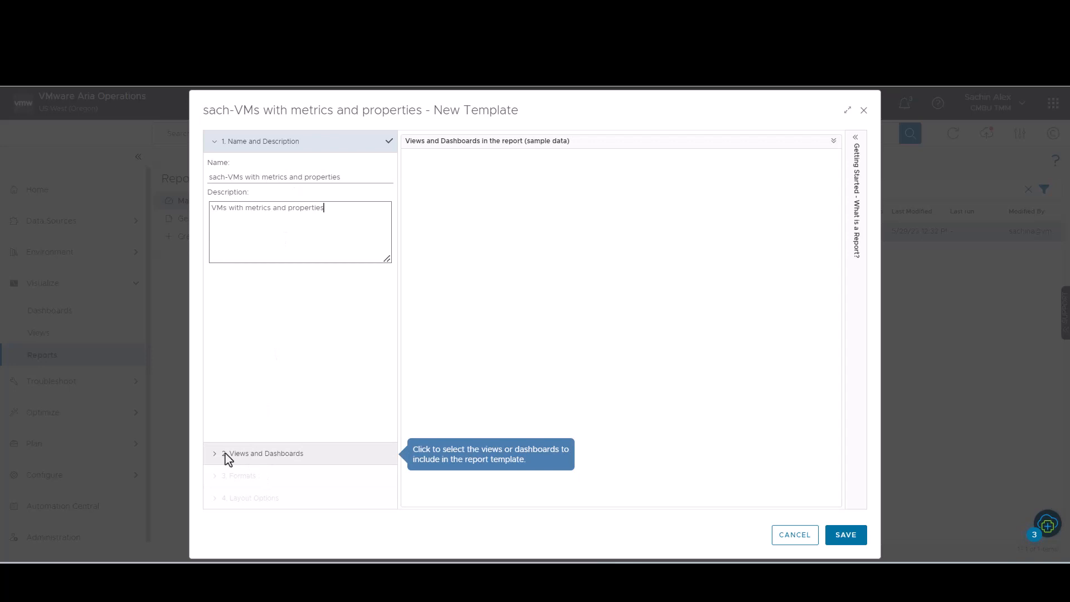
pyautogui.click(267, 453)
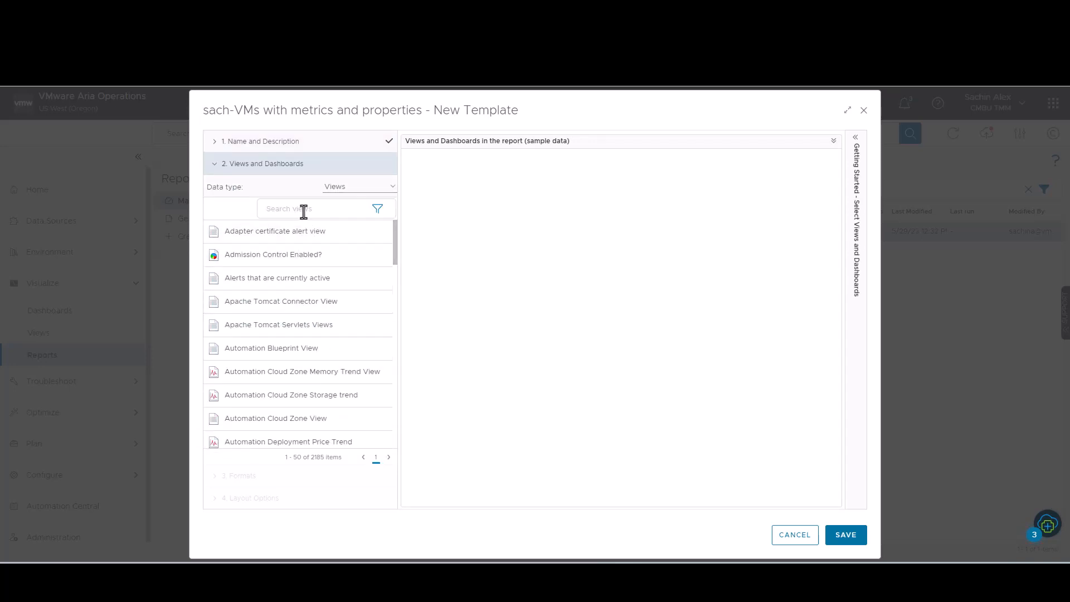
# Search views for 'sach' and add the sach-demo-VM list with Metrics and Properties view
pyautogui.click(314, 208)
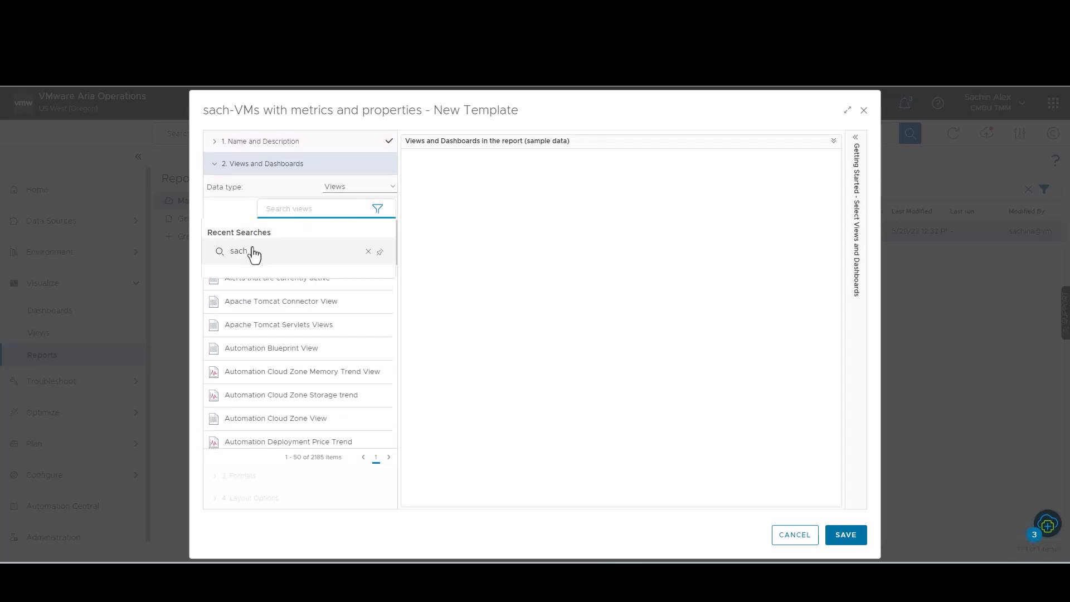
pyautogui.click(240, 251)
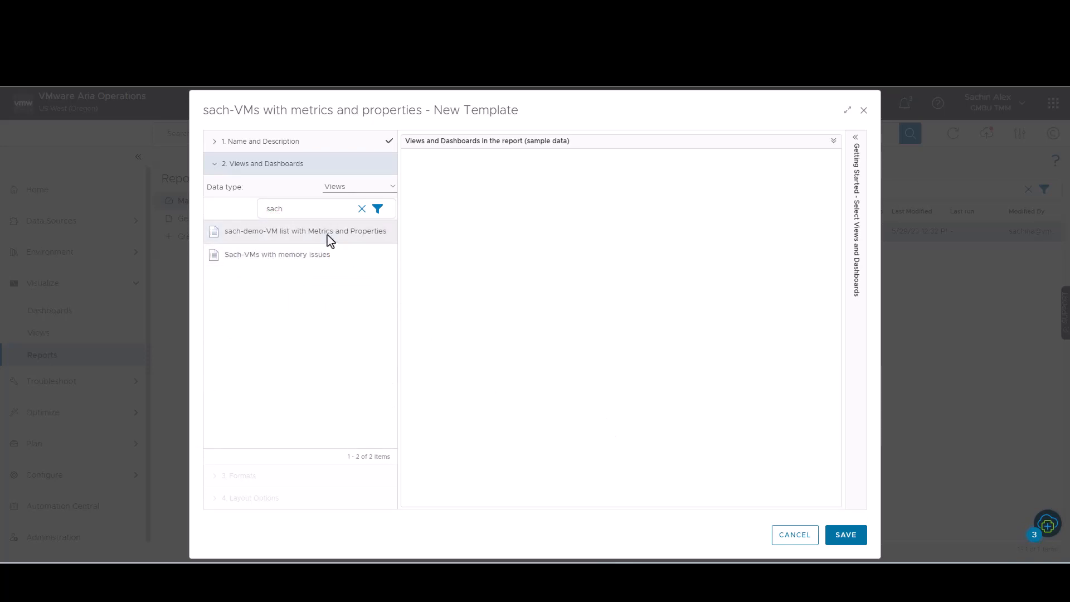
pyautogui.click(305, 231)
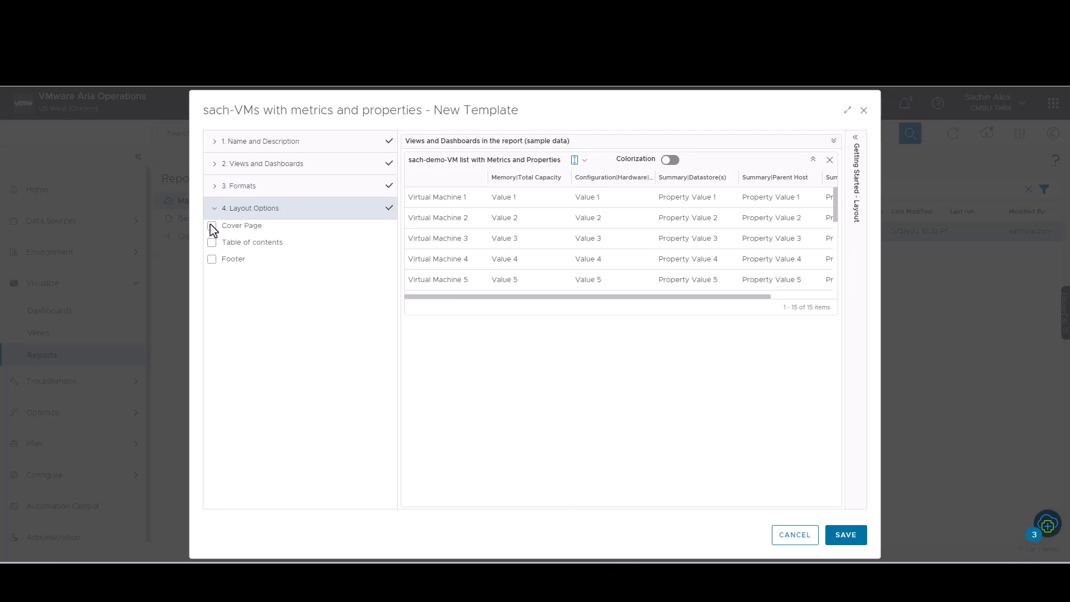
# Turn on Cover Page and Footer in Layout Options, then save the template
pyautogui.click(212, 226)
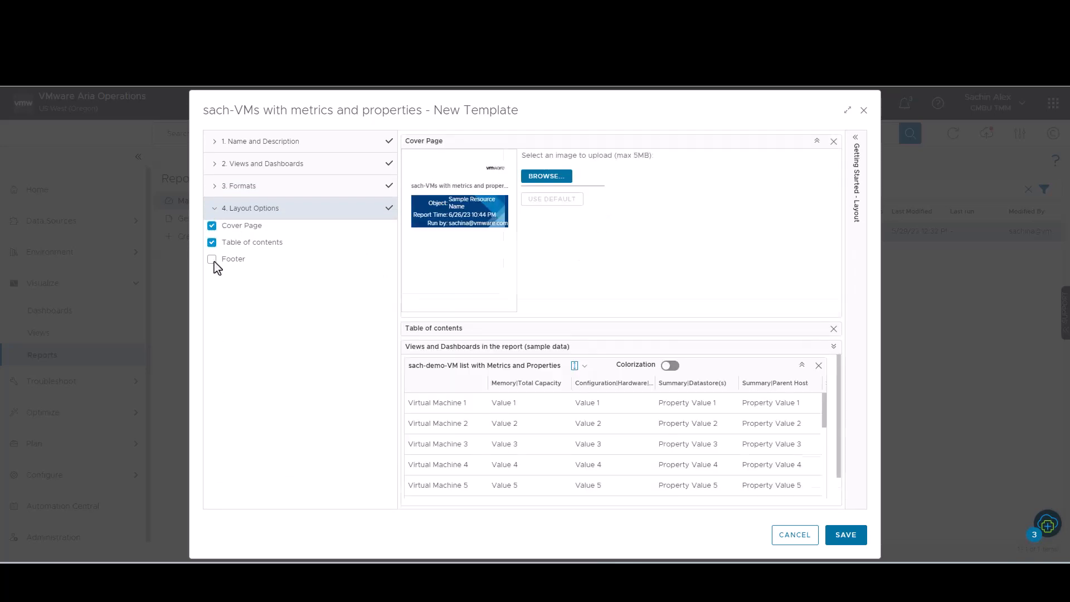
pyautogui.click(212, 258)
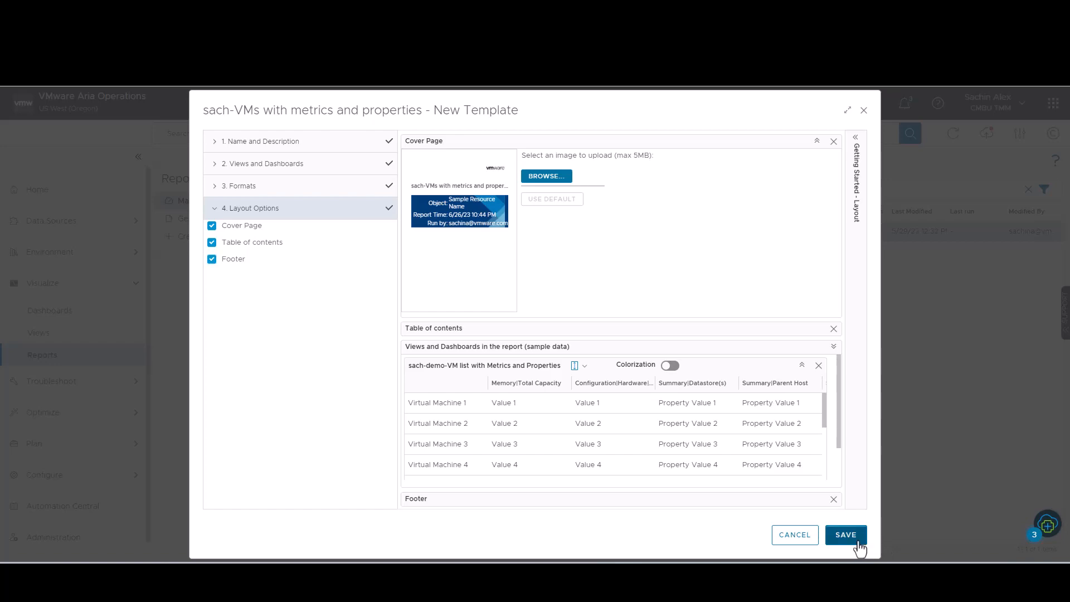
pyautogui.click(845, 534)
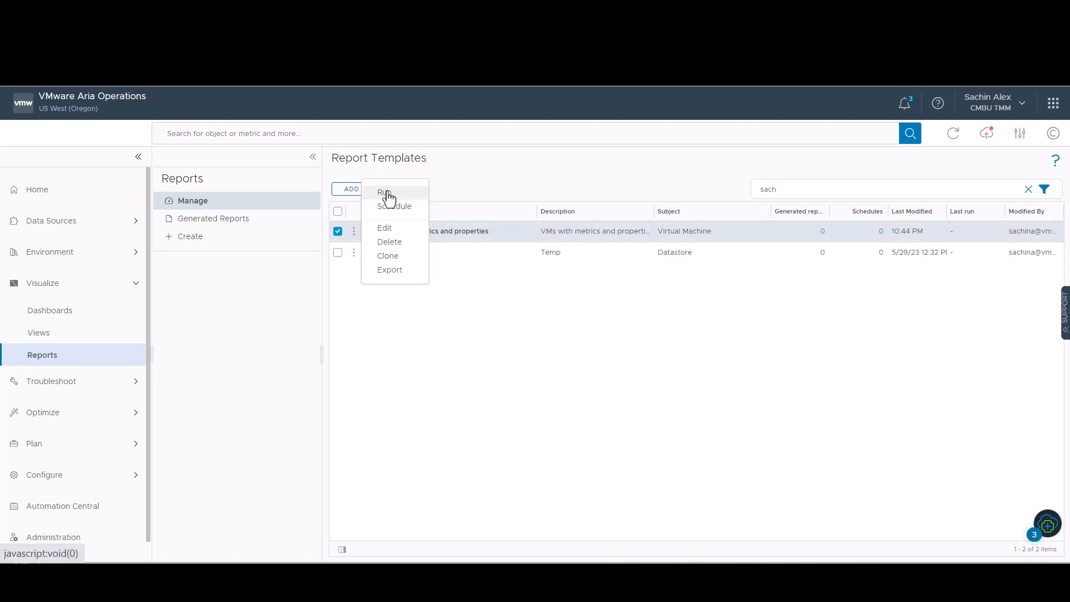
# Run the report template on vCenter Server vRNI North and download the PDF from Generated Reports
pyautogui.click(386, 192)
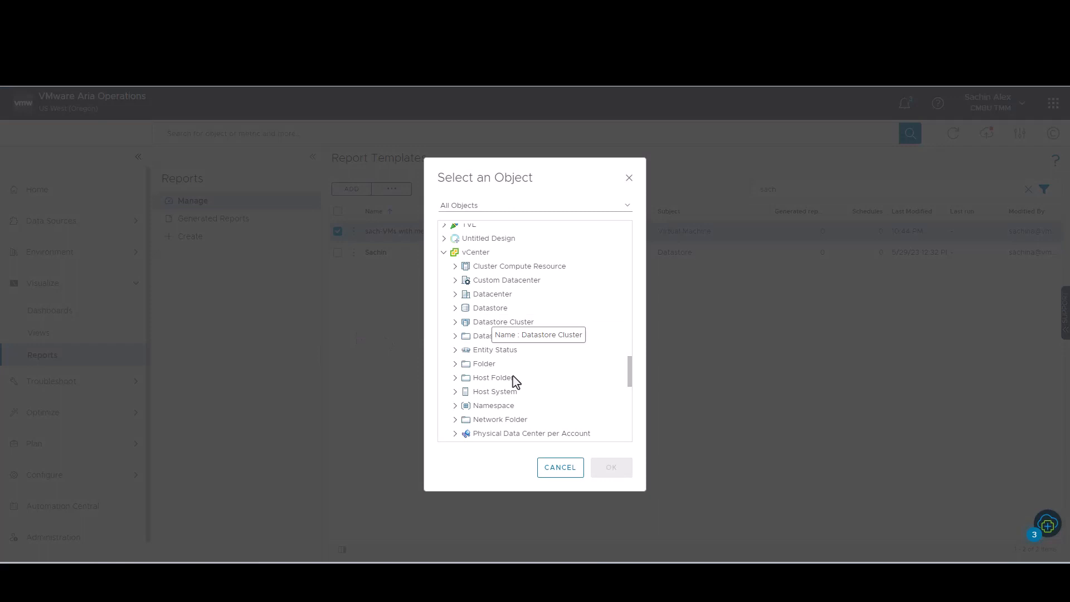
pyautogui.scroll(-3)
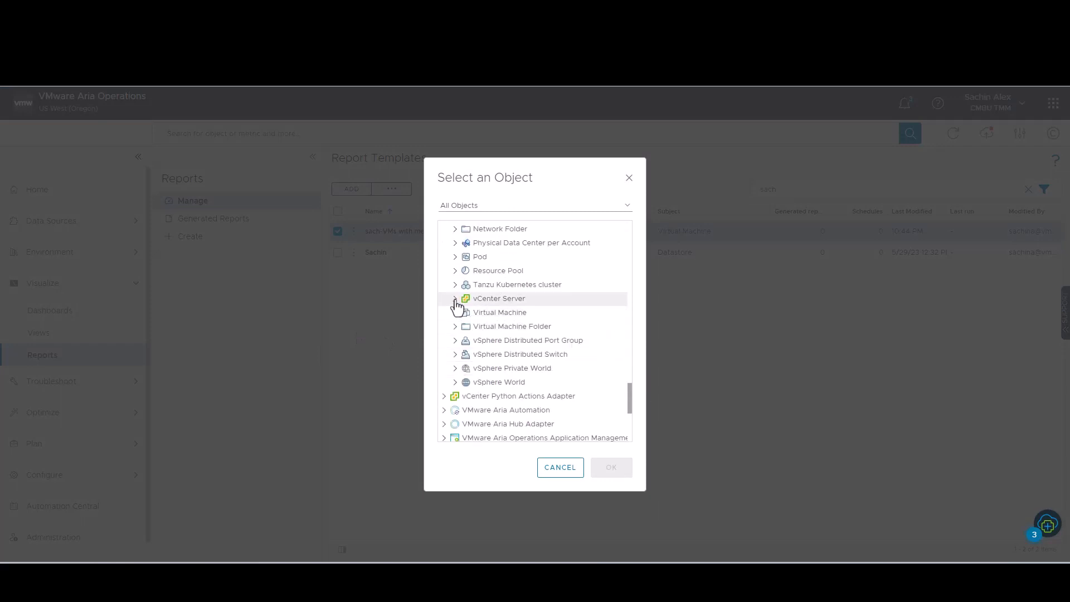
pyautogui.click(455, 298)
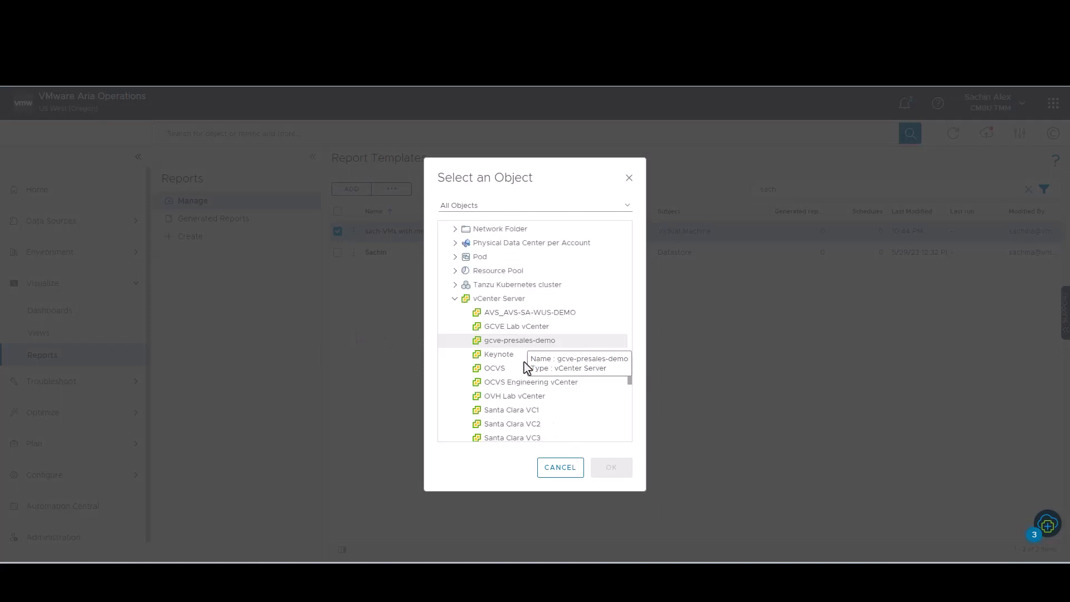
pyautogui.scroll(-3)
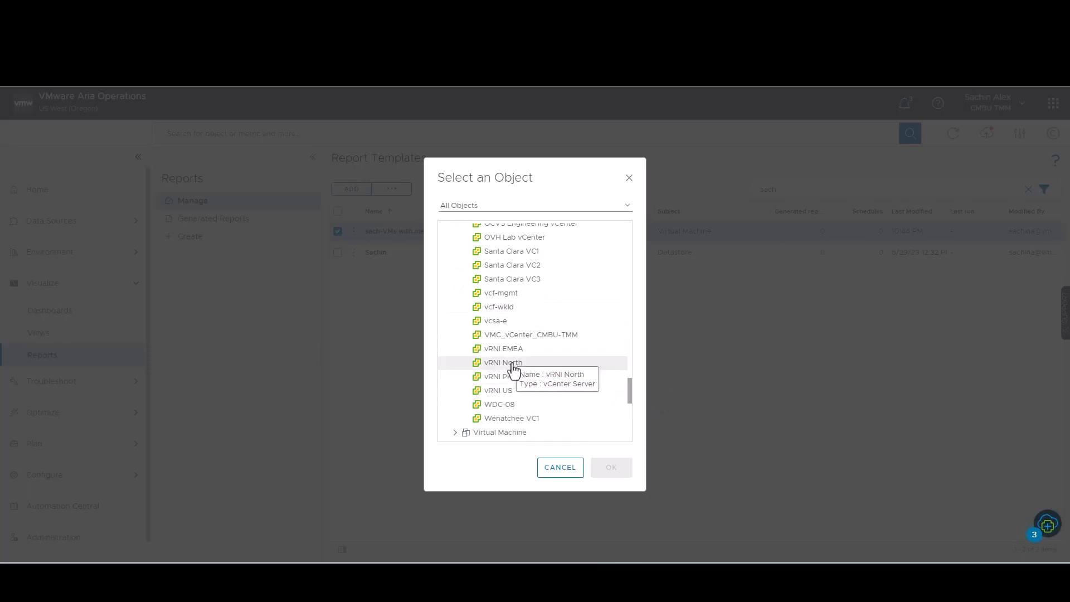
pyautogui.click(611, 467)
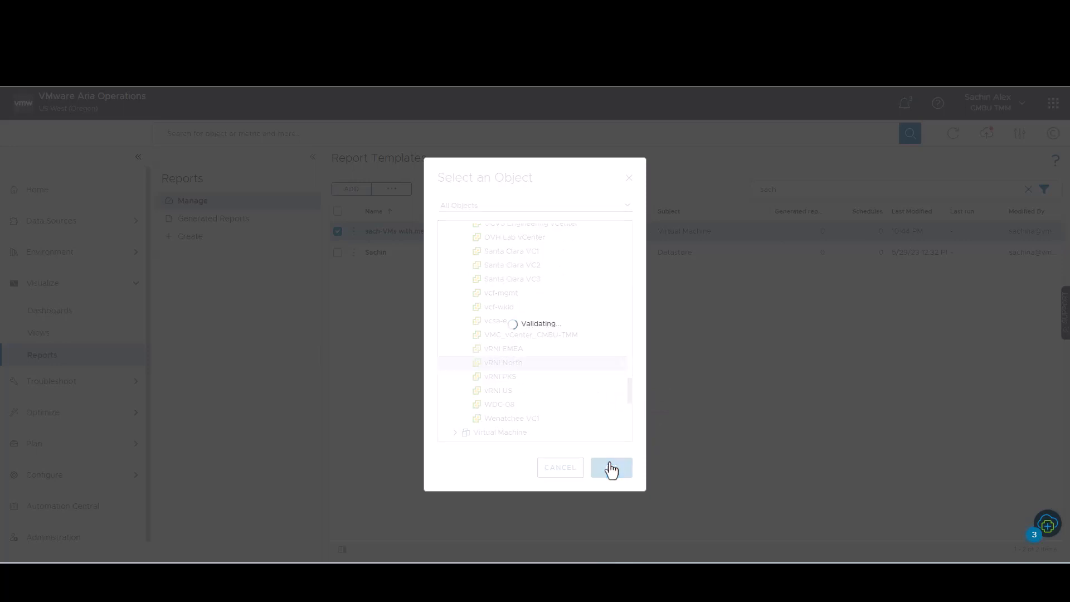
pyautogui.click(610, 467)
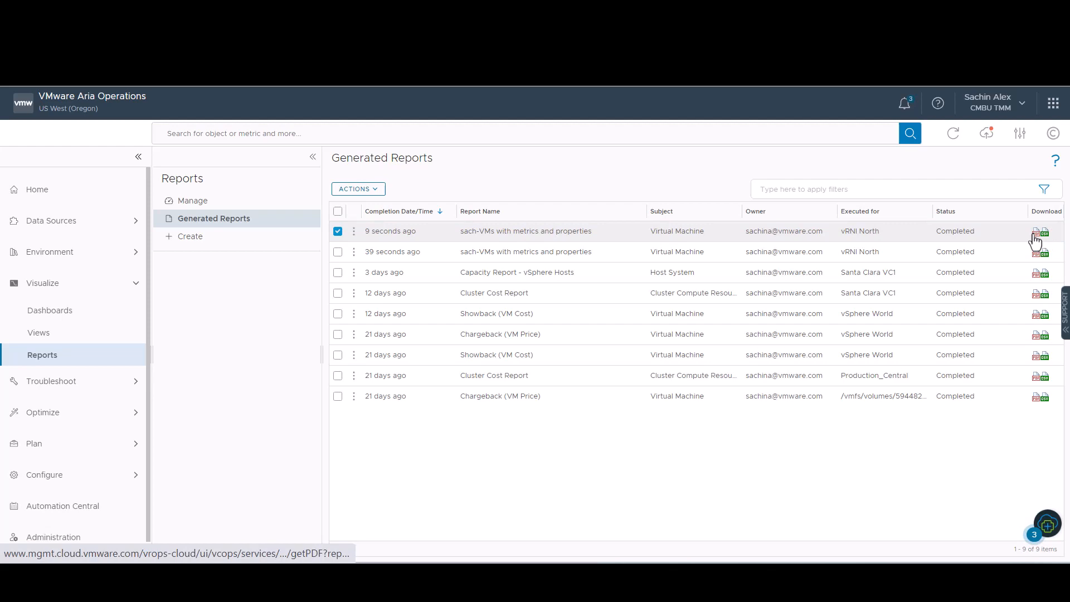
pyautogui.click(1033, 231)
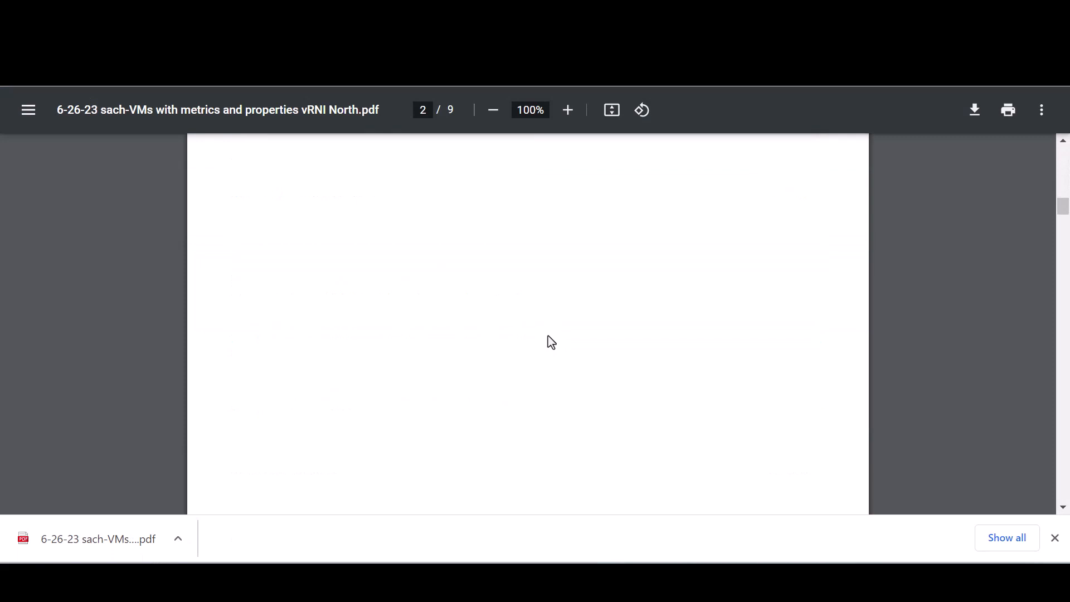
# Scroll the PDF to page 3's sach-demo-VM table of memory, vCPU, datastore, host and cluster
pyautogui.scroll(-3)
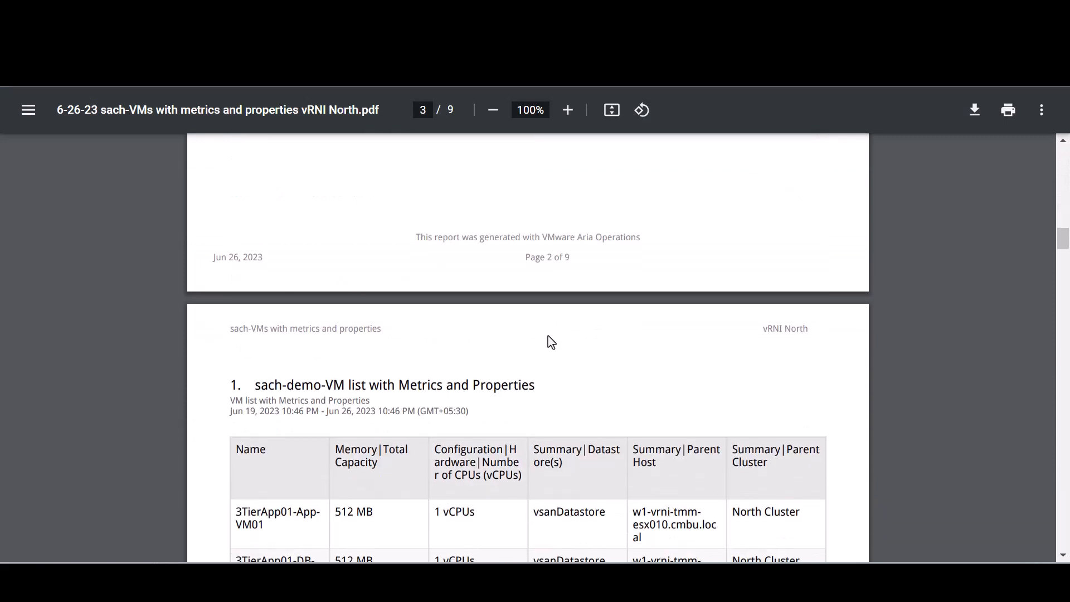
pyautogui.scroll(-3)
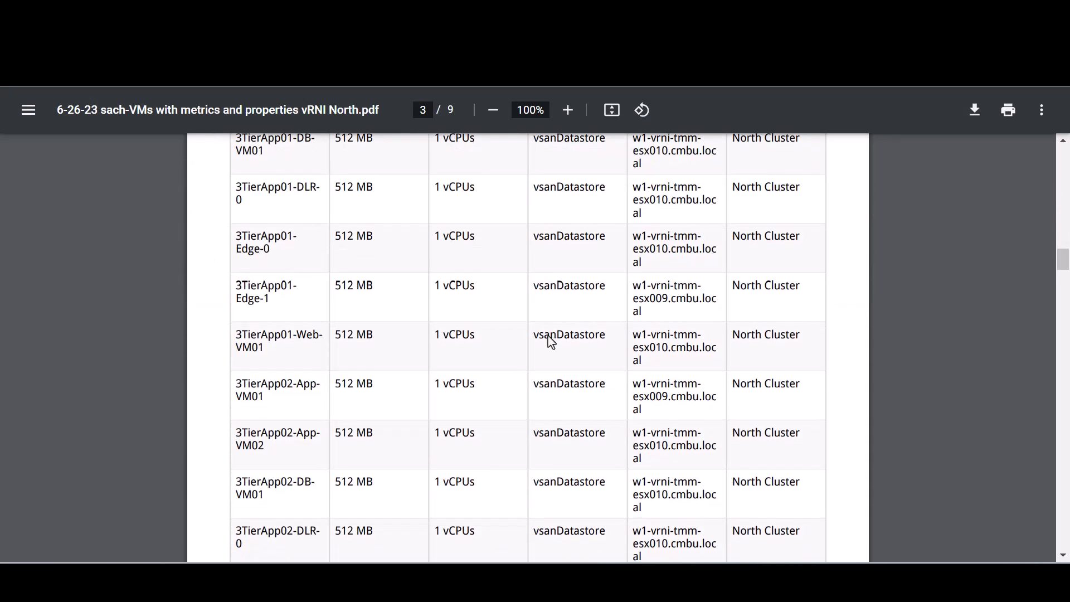